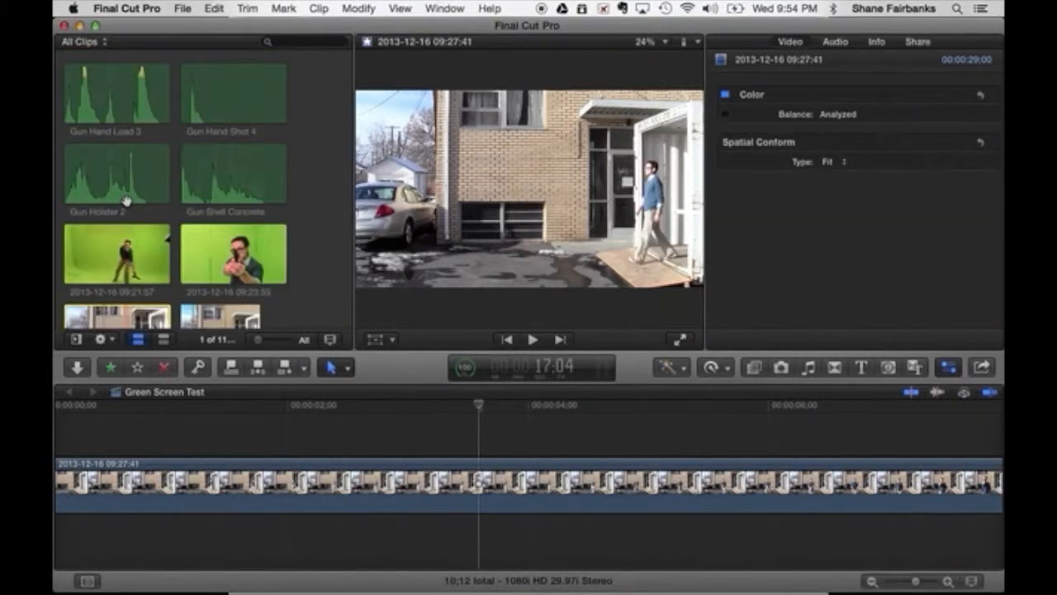
# Scroll the timeline down to reach the outdoor doorway clip
pyautogui.scroll(-3)
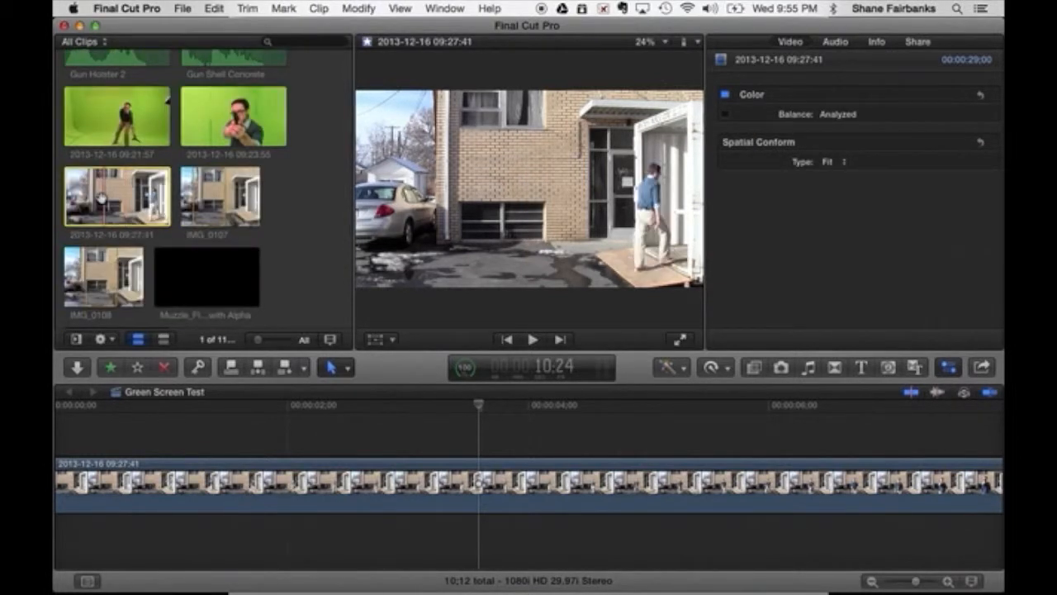
pyautogui.moveTo(152, 449)
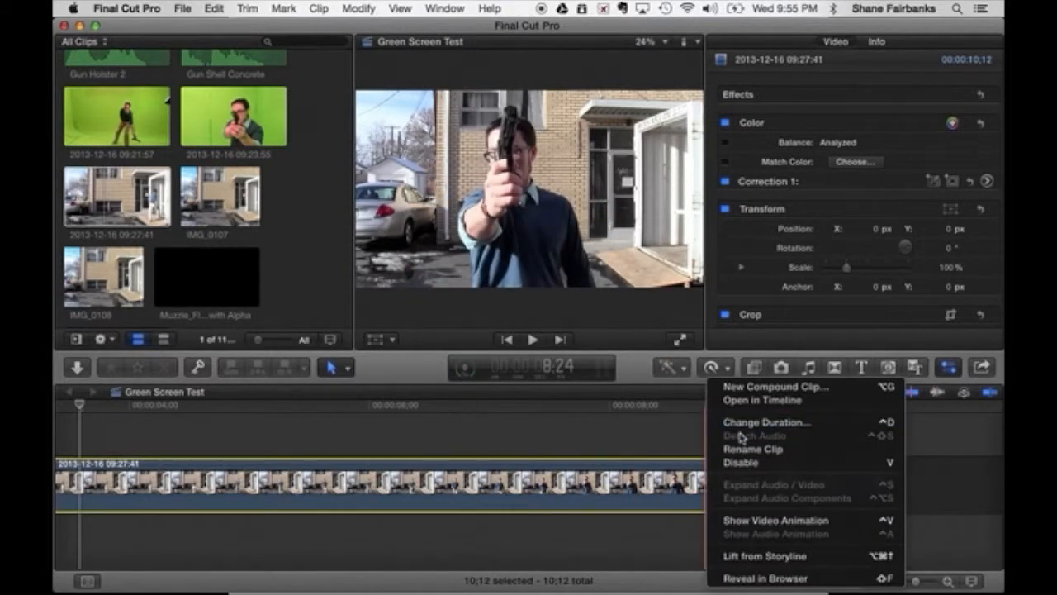
pyautogui.moveTo(658, 445)
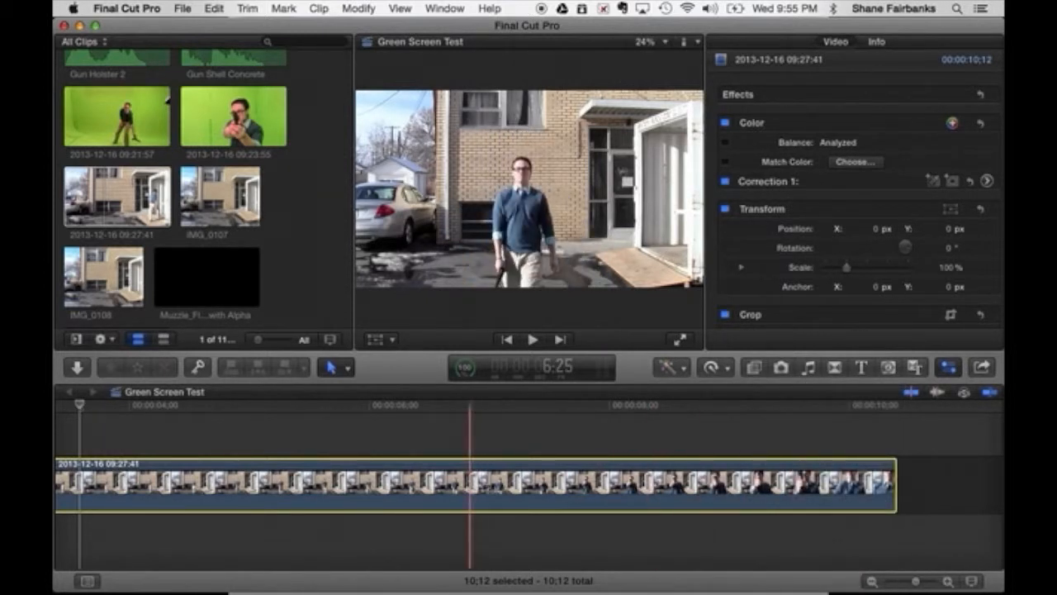
# Park the playhead at 5:28 where the man stands facing the camera
pyautogui.click(450, 486)
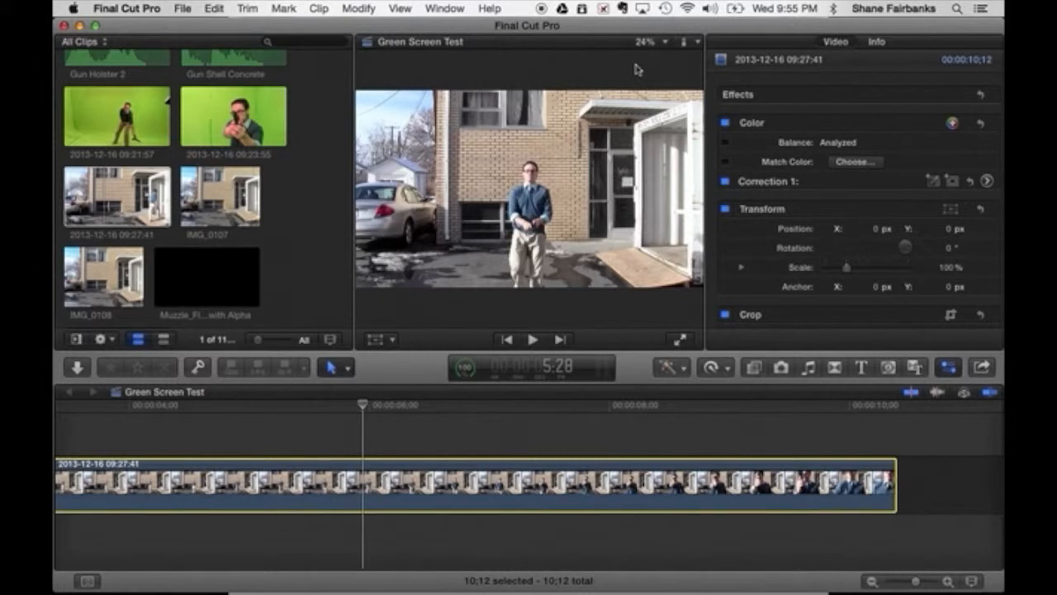
pyautogui.moveTo(570, 256)
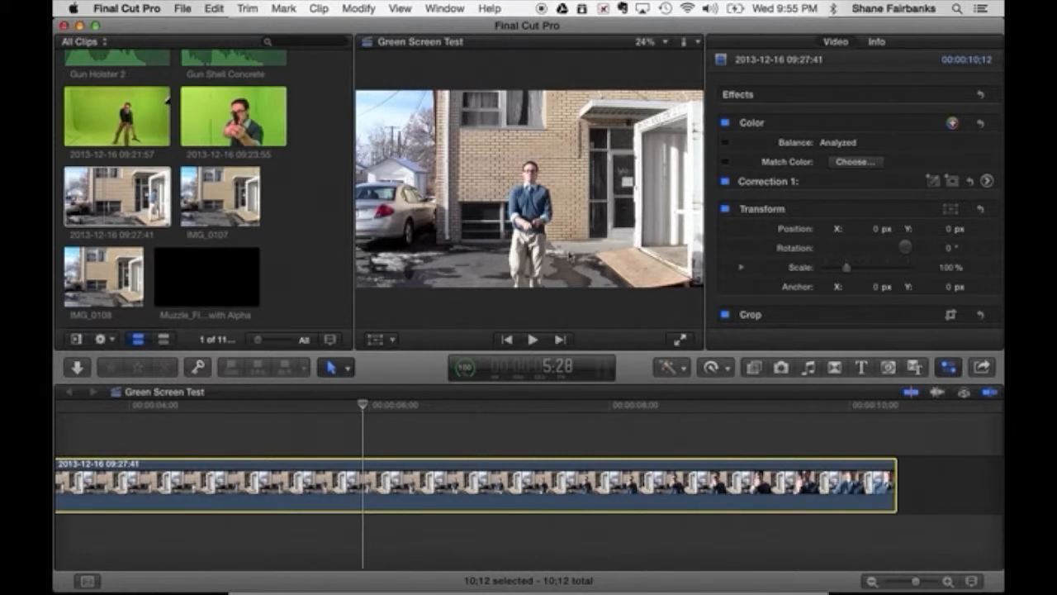
pyautogui.moveTo(600, 208)
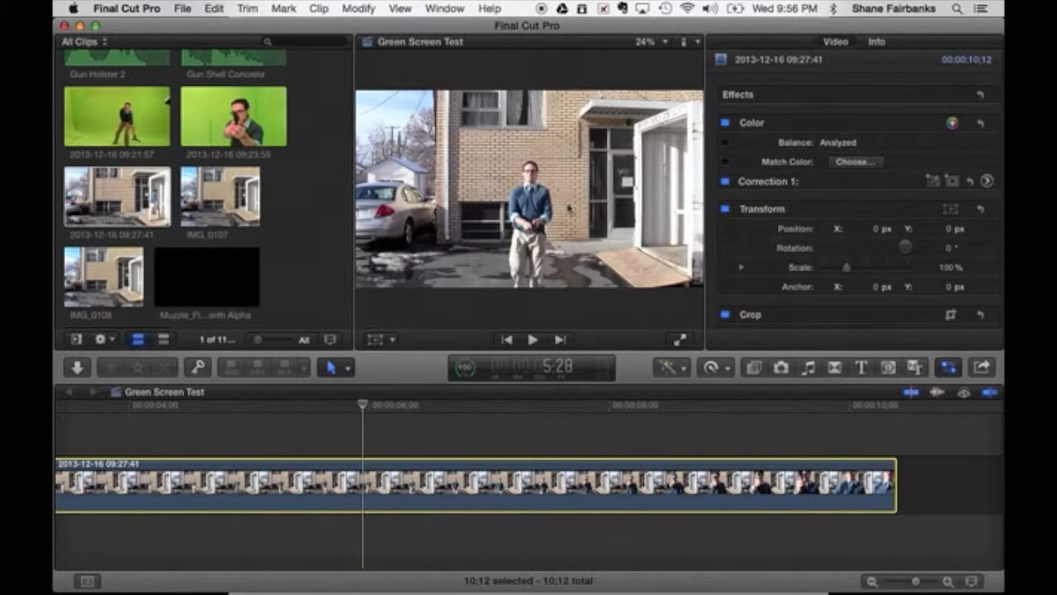
pyautogui.moveTo(917, 145)
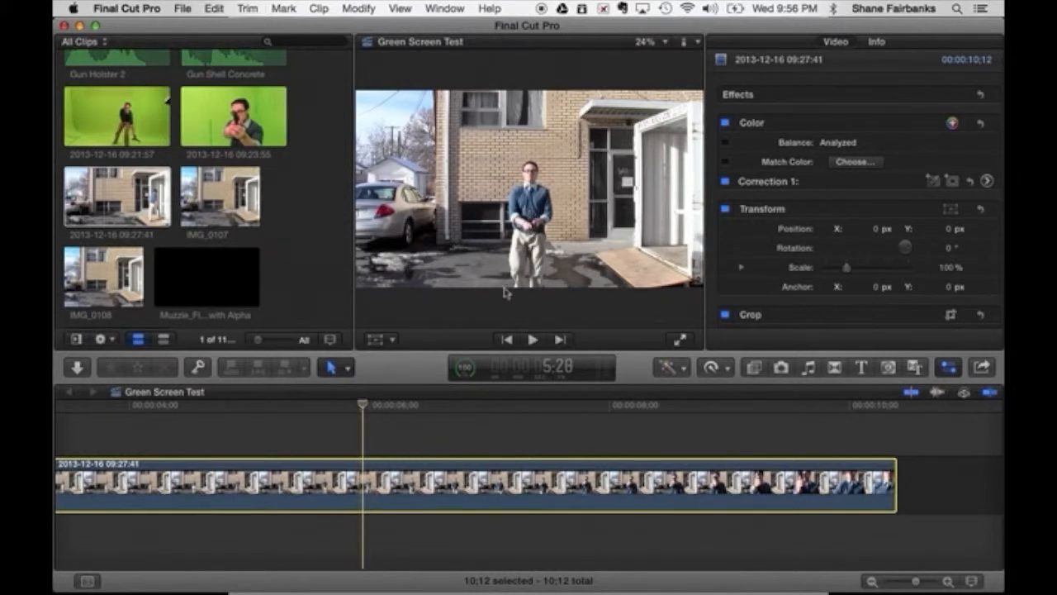
# Set the viewer zoom to 75% for a closer look at the man
pyautogui.click(651, 41)
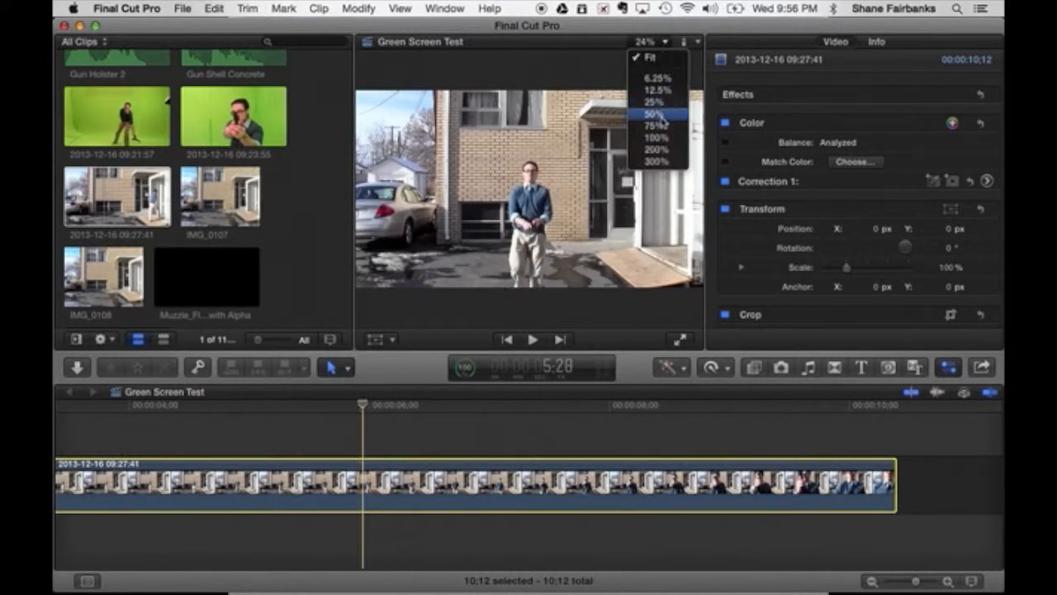
pyautogui.click(654, 118)
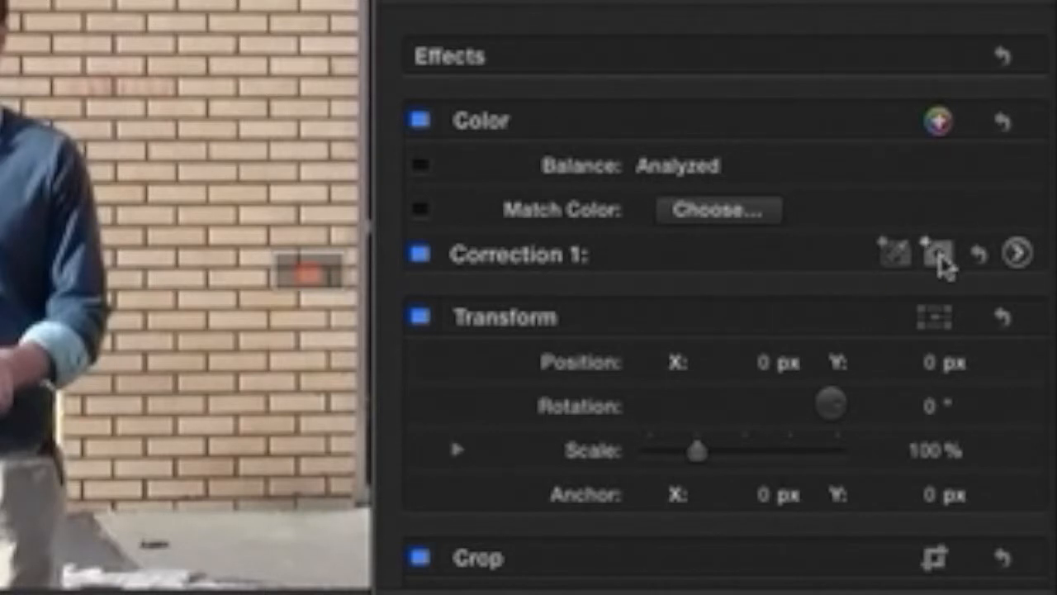
pyautogui.moveTo(936, 254)
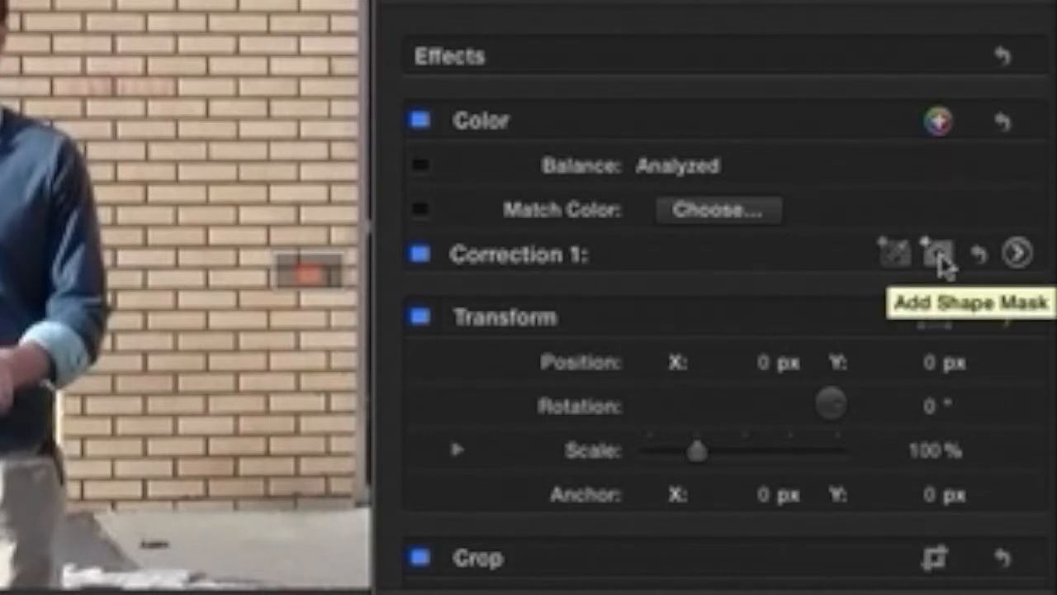
# Add a shape mask to Correction 1, centre it on the sweater, and view at 50%
pyautogui.click(932, 254)
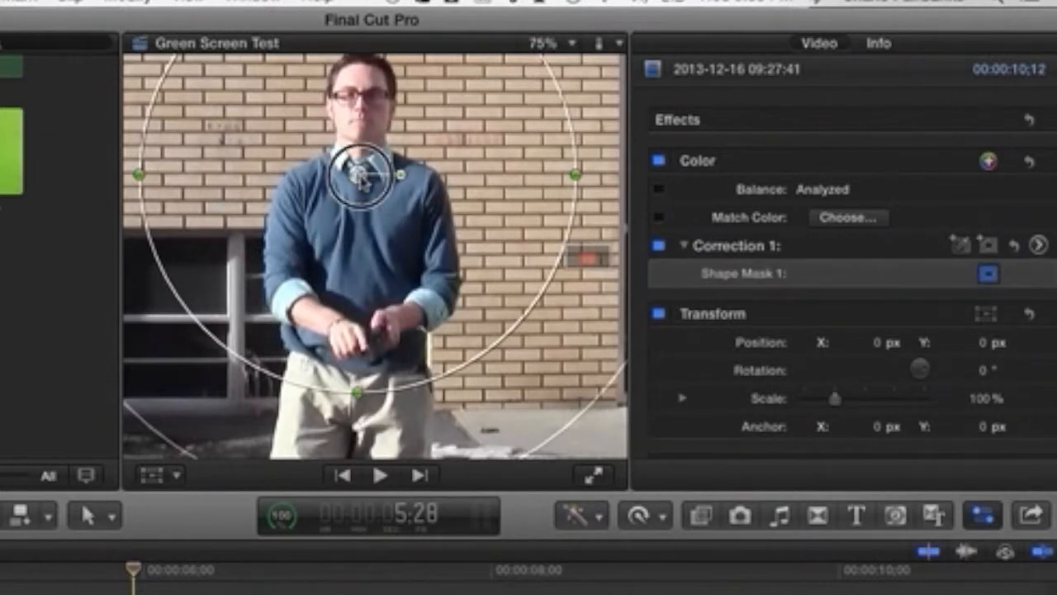
pyautogui.moveTo(360, 174); pyautogui.dragTo(360, 264)
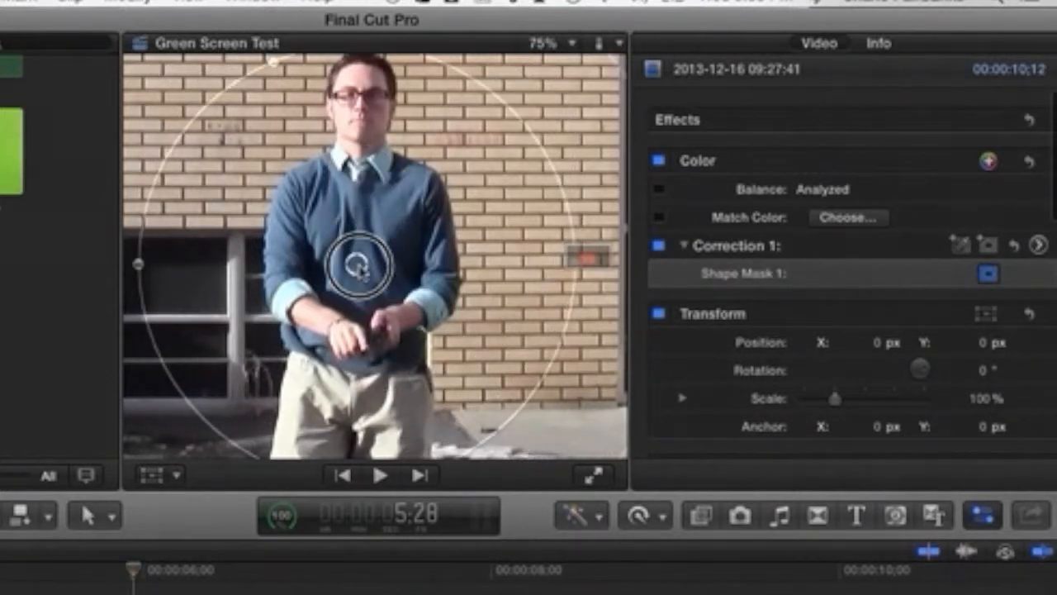
pyautogui.click(549, 42)
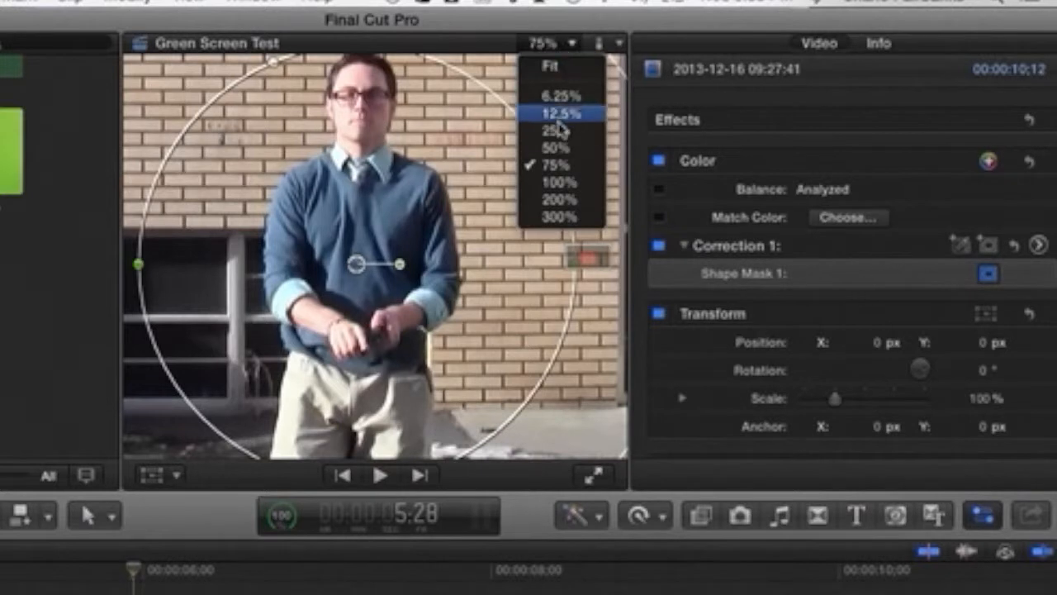
pyautogui.click(552, 145)
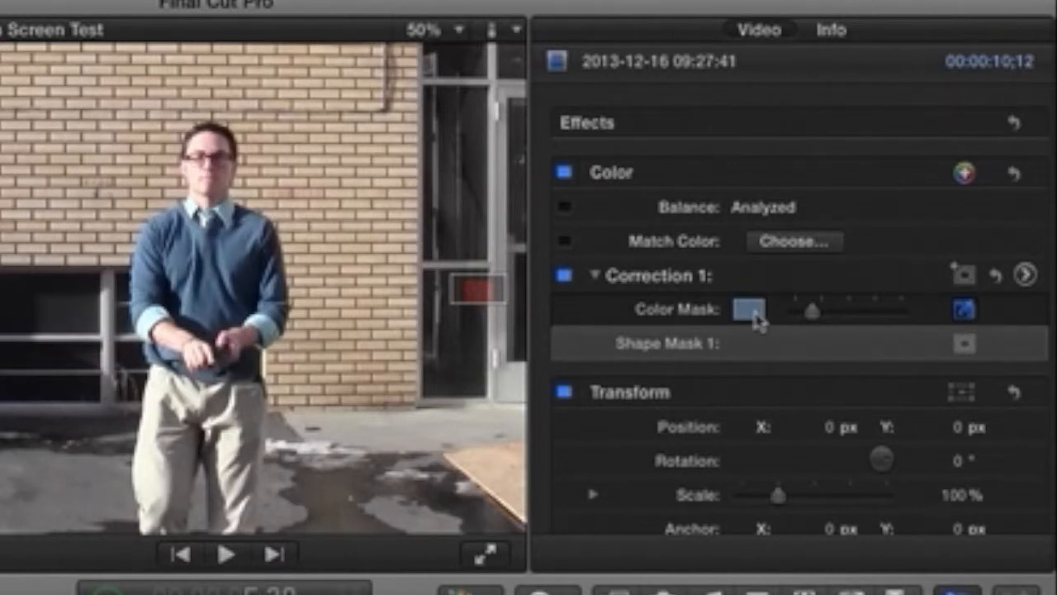
pyautogui.moveTo(983, 317)
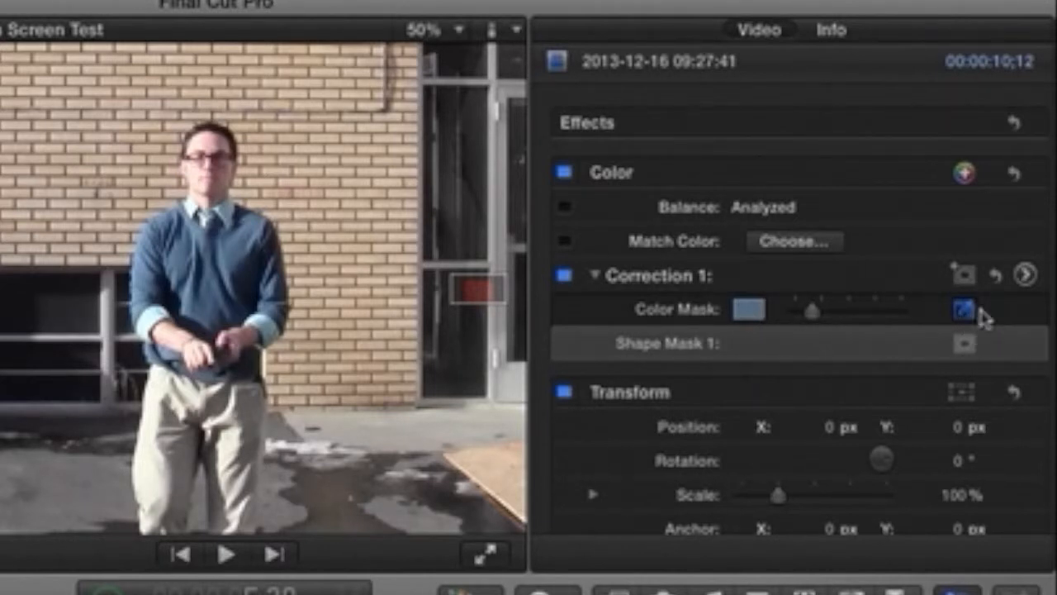
pyautogui.moveTo(1023, 278)
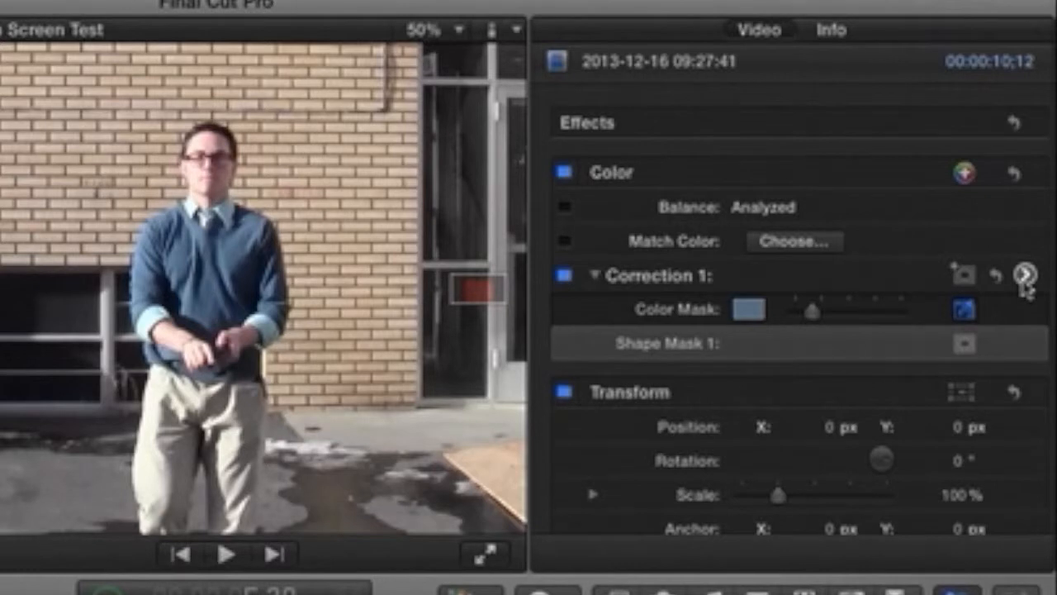
# Show the Color Board for Correction 1
pyautogui.click(1025, 273)
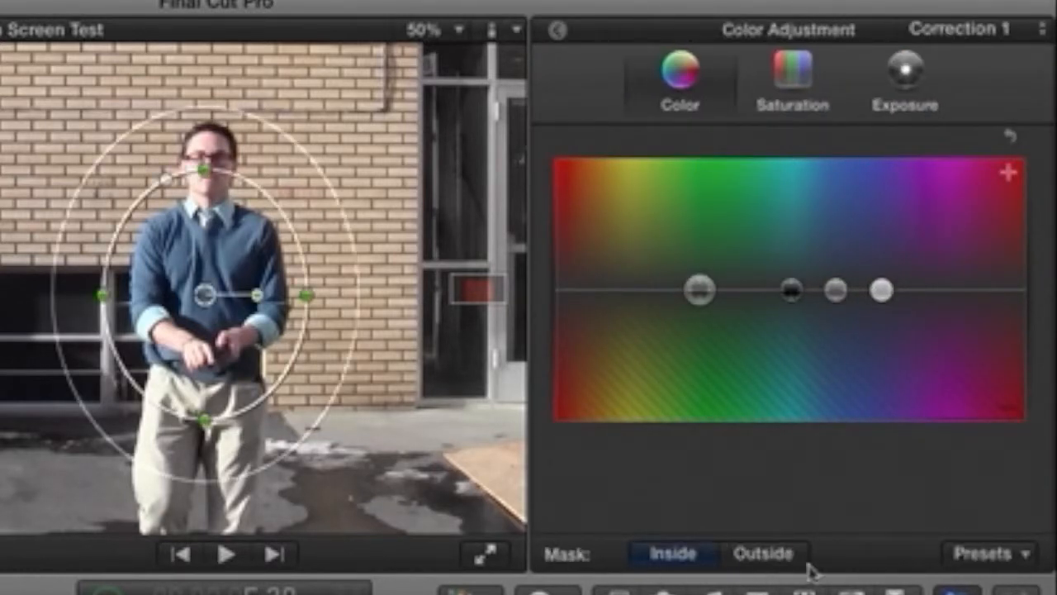
# Raise Global saturation inside the mask to about 34%
pyautogui.click(670, 552)
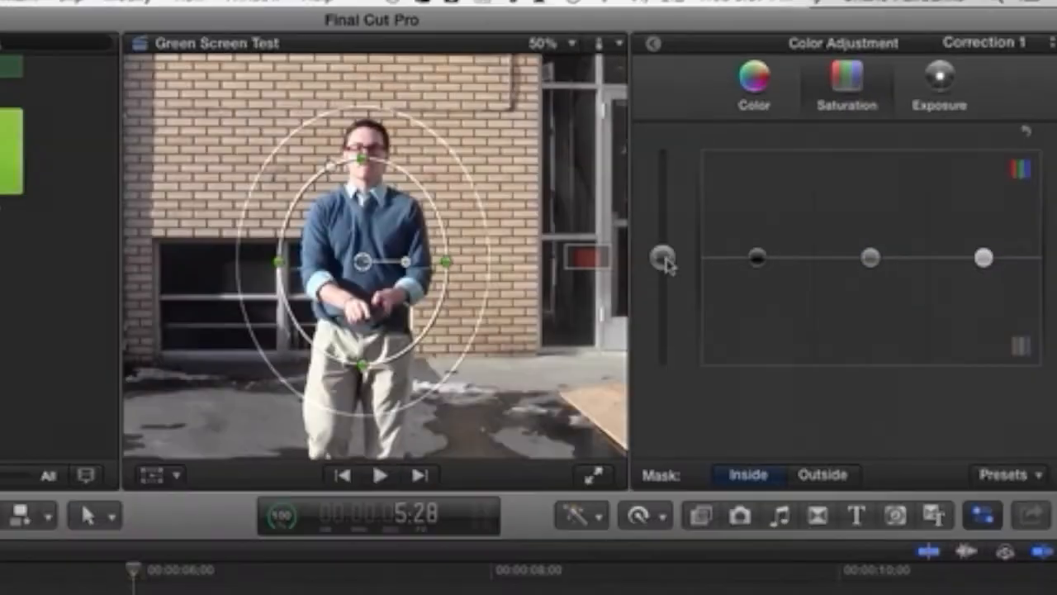
pyautogui.moveTo(667, 256); pyautogui.dragTo(661, 232)
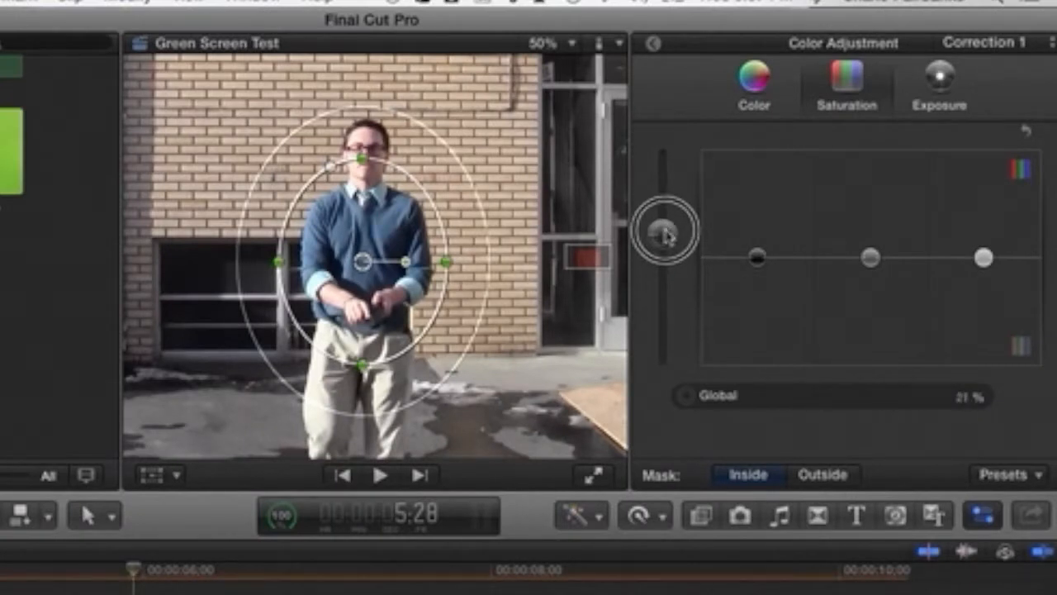
pyautogui.moveTo(661, 240); pyautogui.dragTo(661, 212)
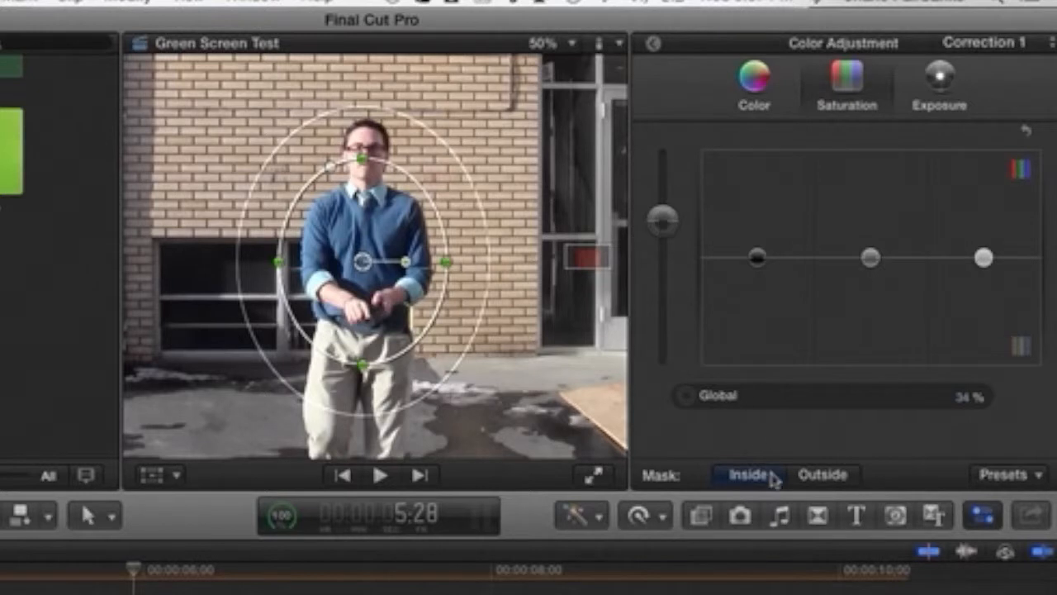
pyautogui.moveTo(833, 486)
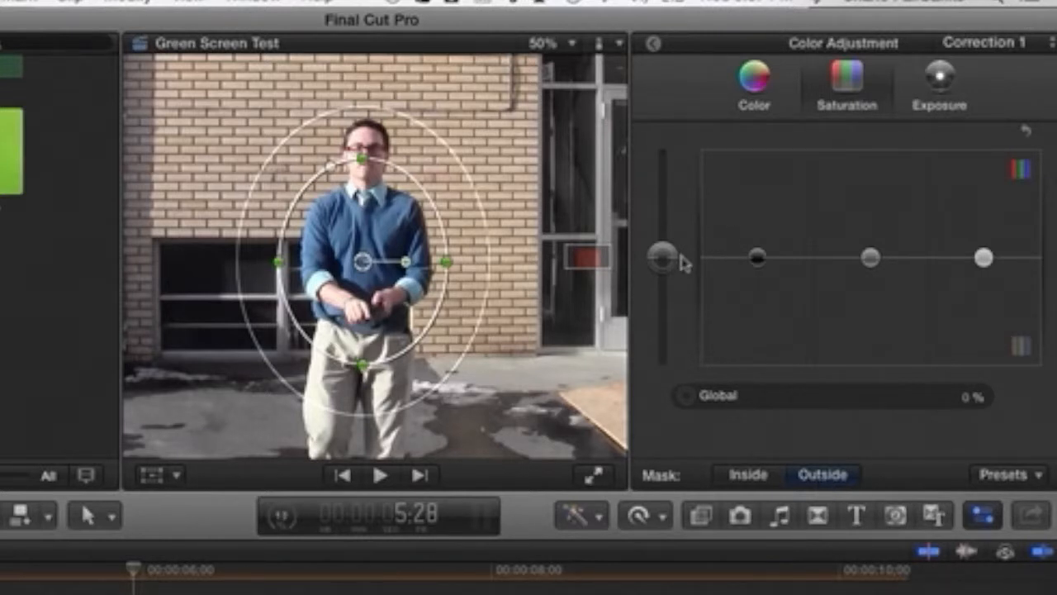
# Drop Global saturation outside the mask to the bottom, turning the background grey
pyautogui.moveTo(661, 256); pyautogui.dragTo(657, 371)
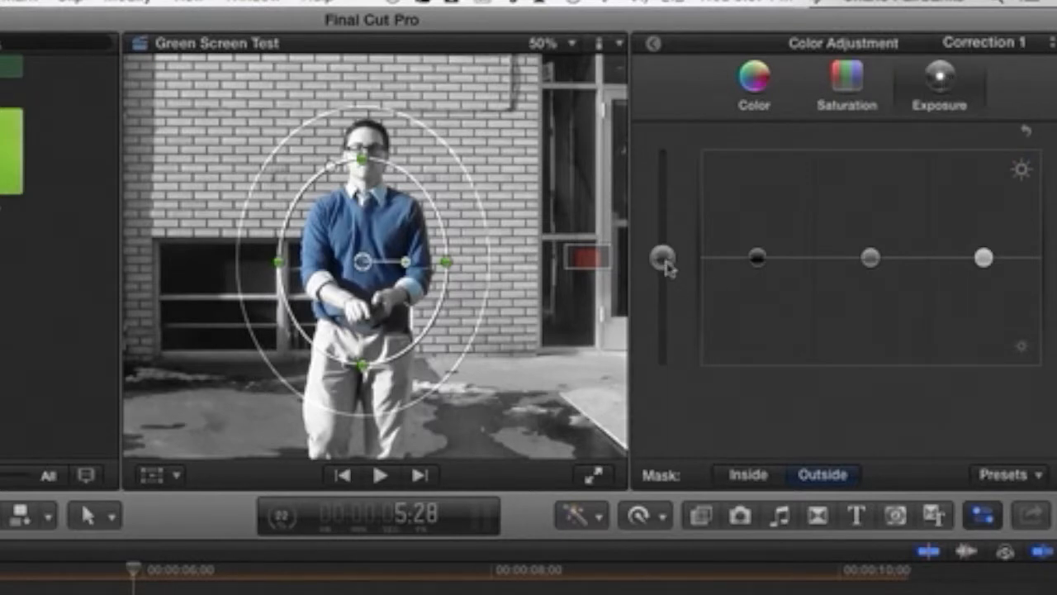
# Lower Global exposure outside the mask to about -23% and return to the Inspector
pyautogui.click(662, 258)
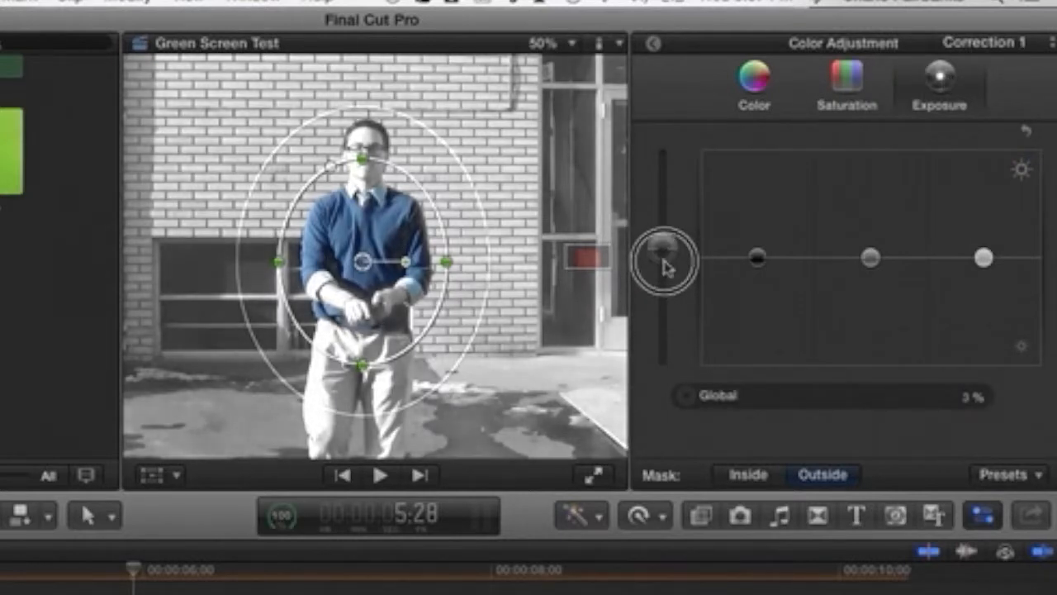
pyautogui.moveTo(662, 261); pyautogui.dragTo(658, 285)
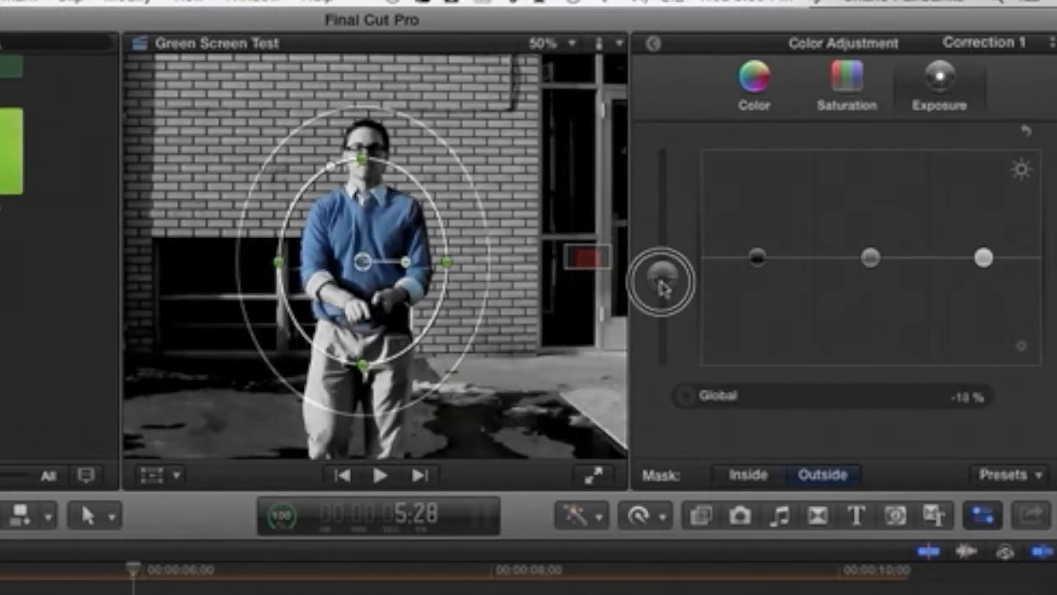
pyautogui.moveTo(661, 273); pyautogui.dragTo(661, 297)
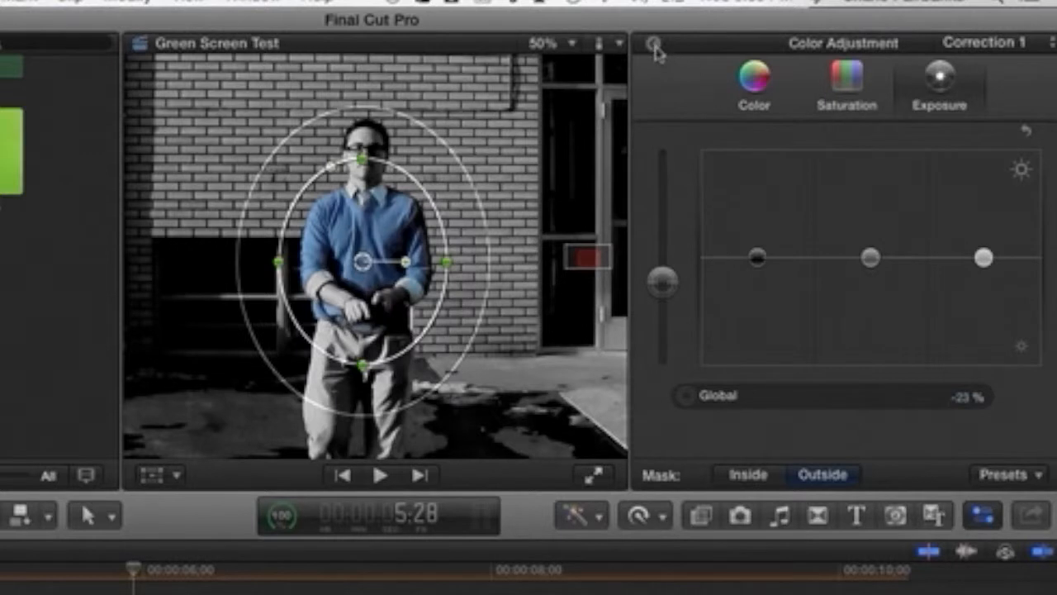
pyautogui.click(654, 43)
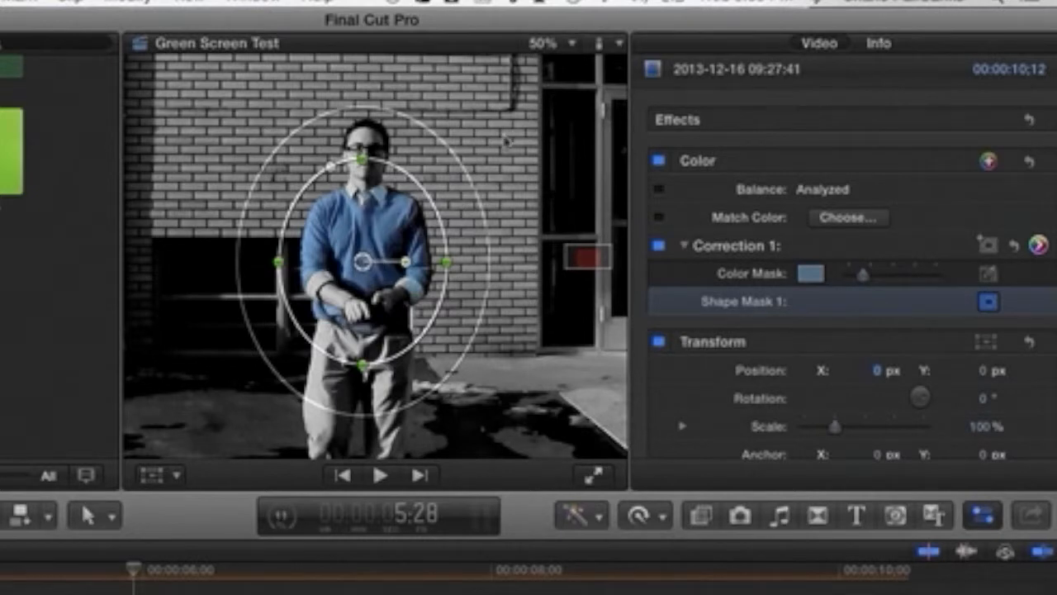
# Jump to the clip's start and play it to review the isolated-colour effect
pyautogui.click(548, 43)
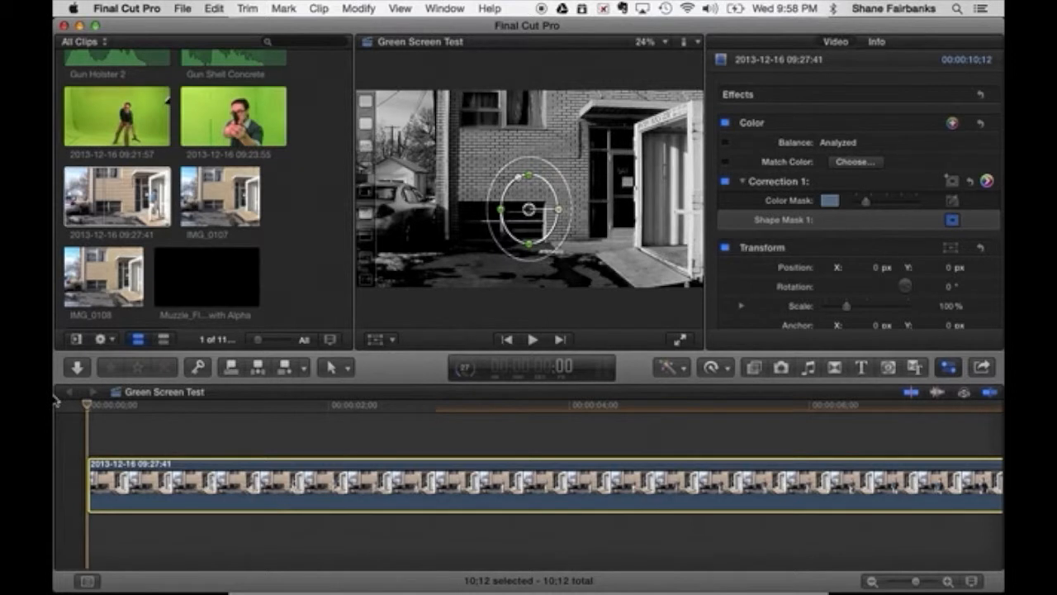
pyautogui.click(532, 341)
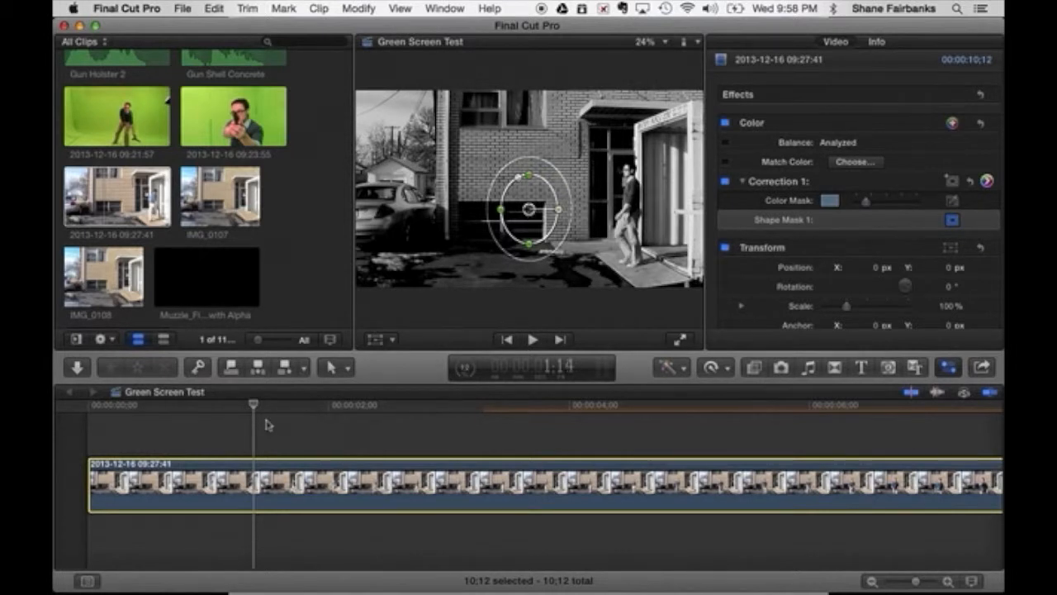
# Scrub the playhead back through the opening frames where the man steps out
pyautogui.moveTo(252, 404); pyautogui.dragTo(165, 405)
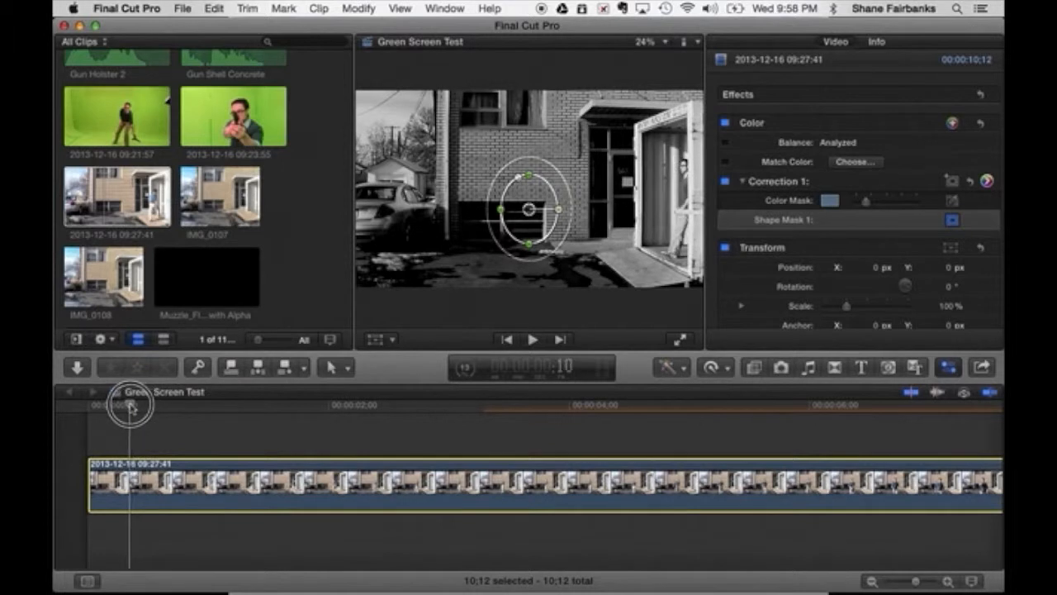
pyautogui.moveTo(131, 405); pyautogui.dragTo(119, 405)
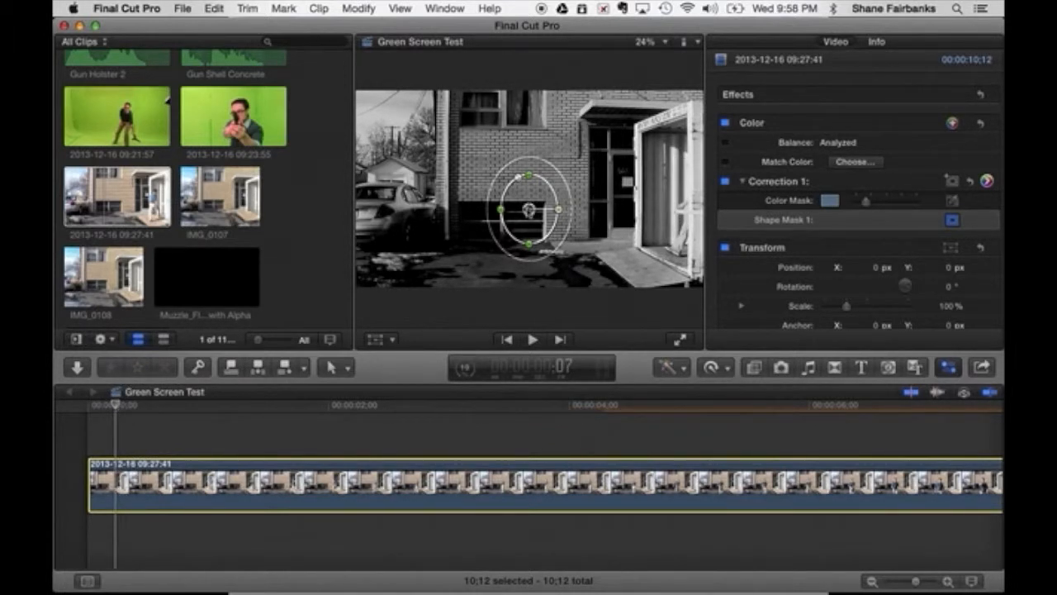
pyautogui.moveTo(528, 208); pyautogui.dragTo(641, 211)
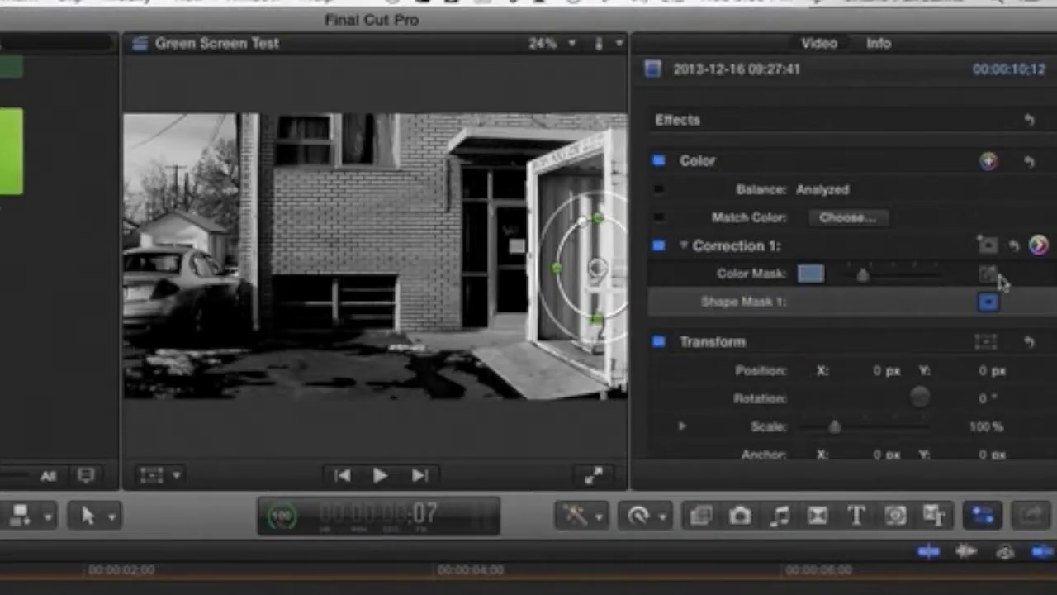
pyautogui.moveTo(1028, 284)
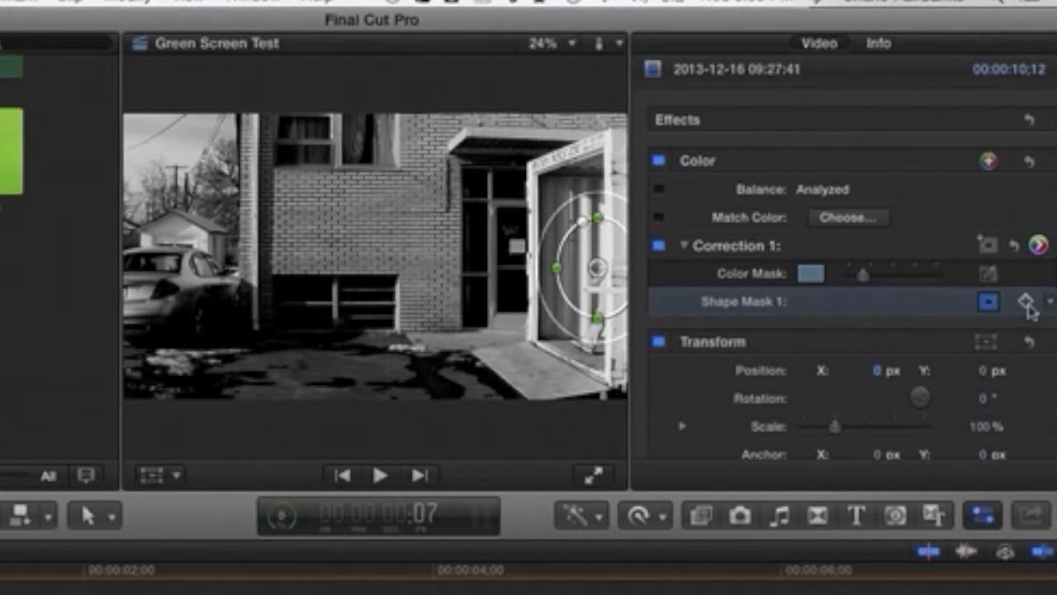
pyautogui.moveTo(1027, 307)
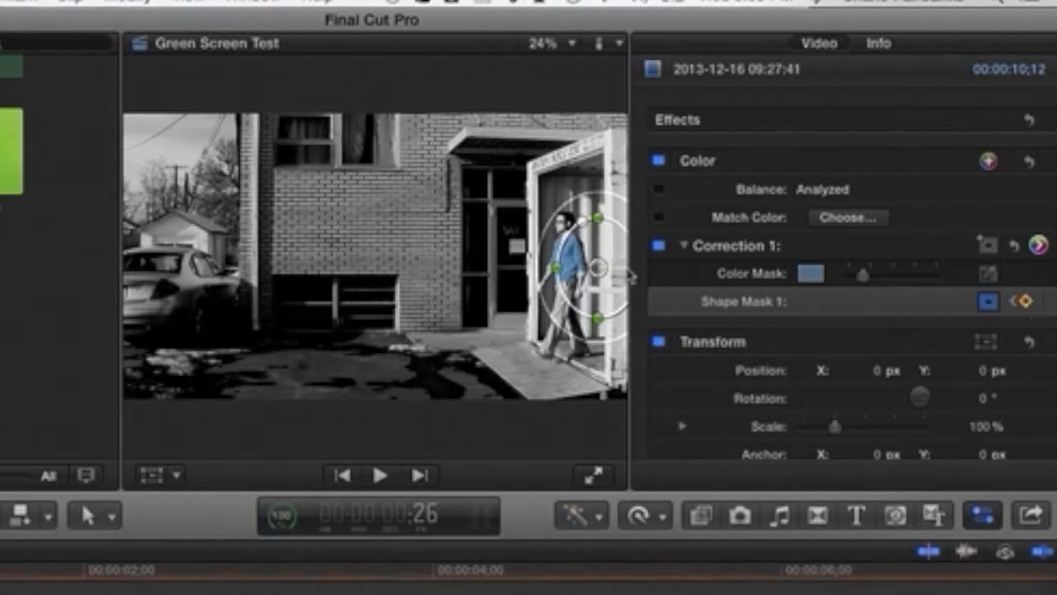
# Fit the shape mask around the man in the viewer
pyautogui.moveTo(594, 268); pyautogui.dragTo(565, 265)
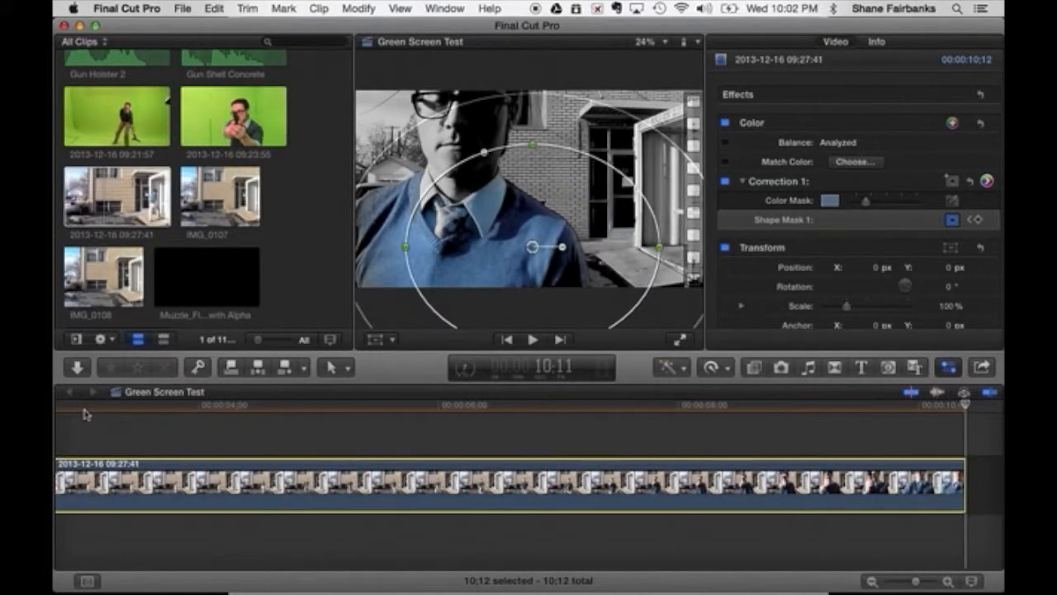
# Check the mask placement around the man at several moments along the clip
pyautogui.click(965, 419)
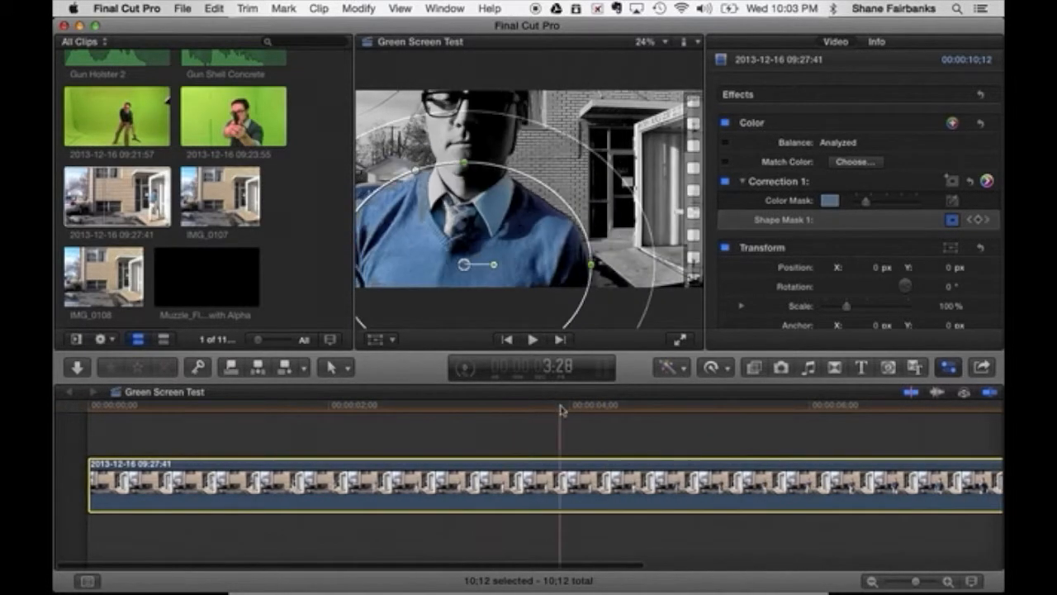
pyautogui.click(370, 421)
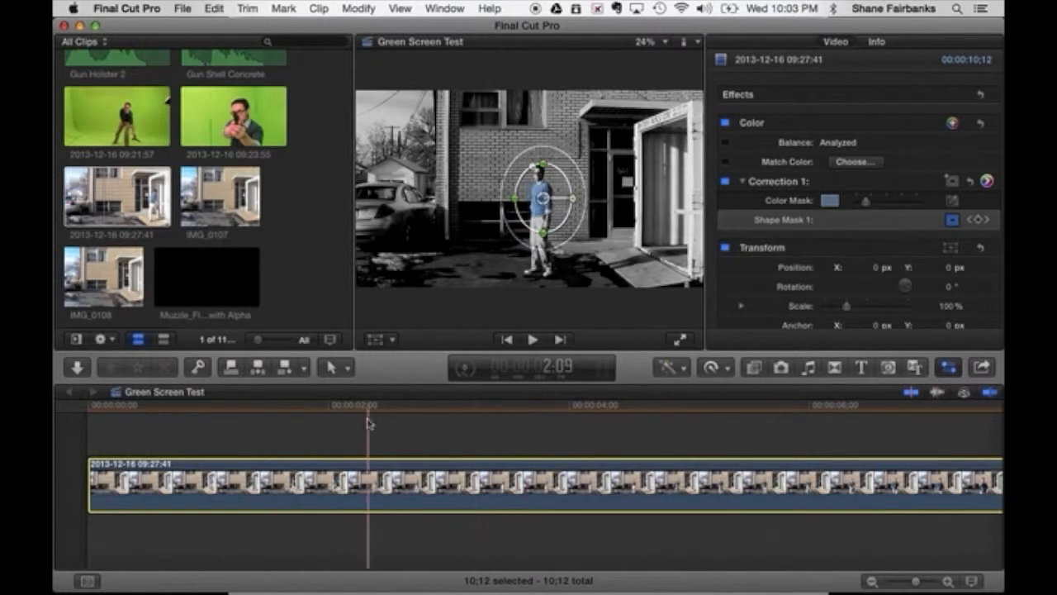
pyautogui.click(278, 437)
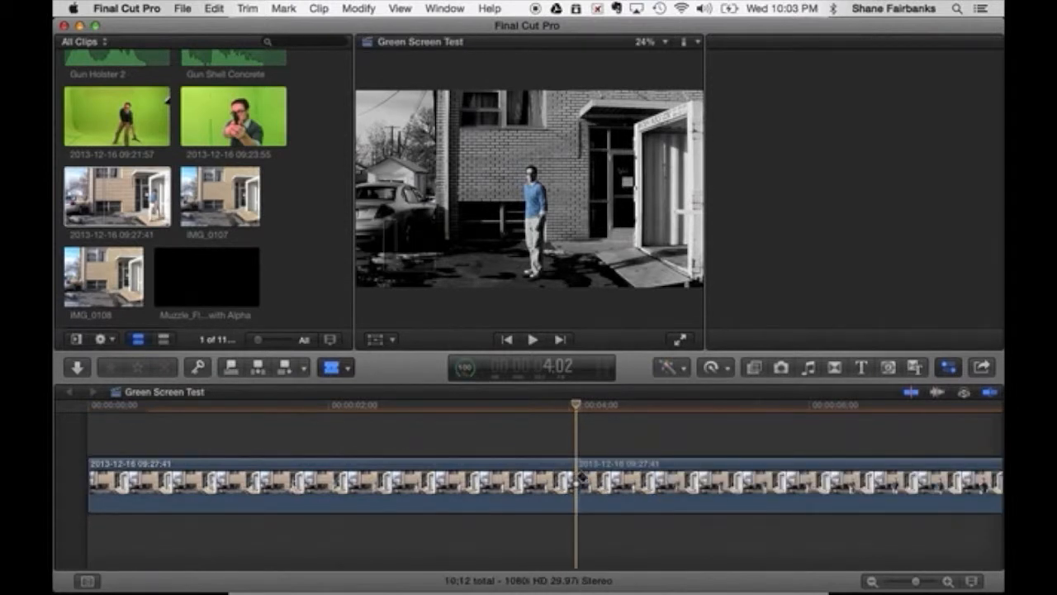
# Select the clip's final section after the blade cut for retiming
pyautogui.click(532, 341)
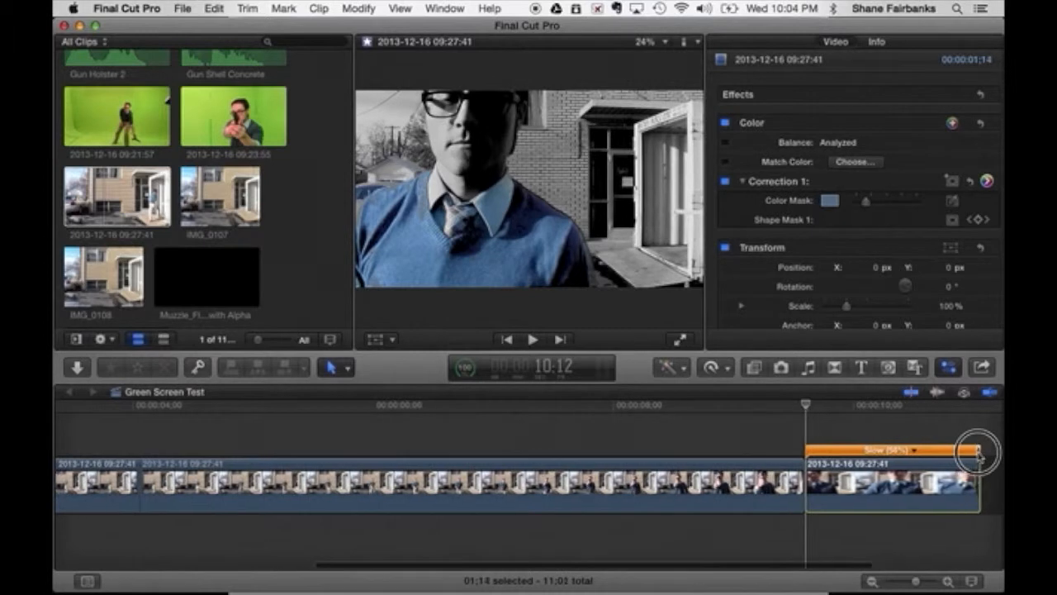
# Retime both the end section and the opening section to 50% slow motion and review playback
pyautogui.moveTo(982, 452); pyautogui.dragTo(961, 463)
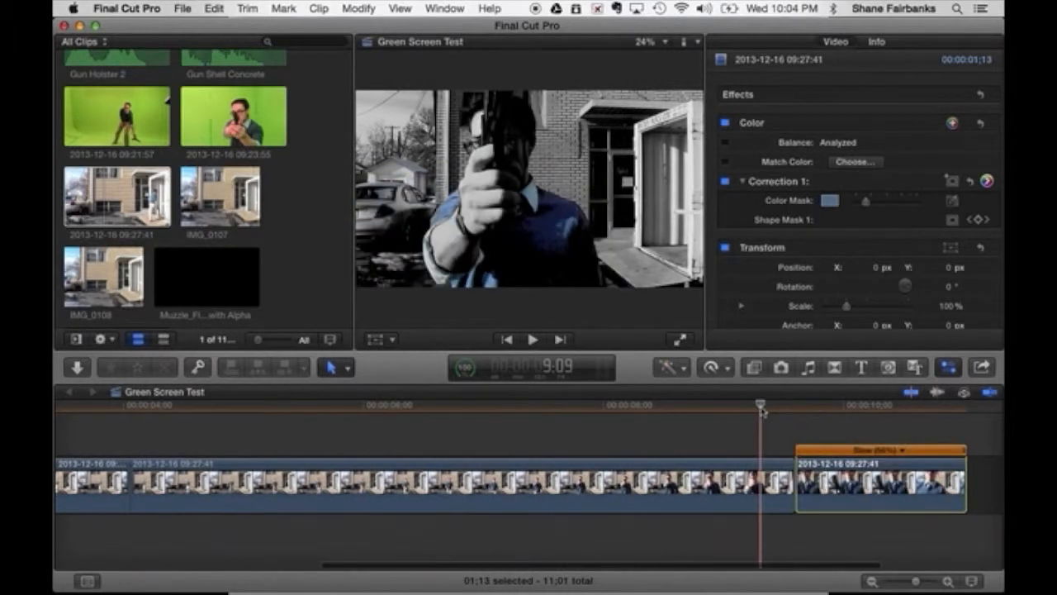
pyautogui.click(534, 341)
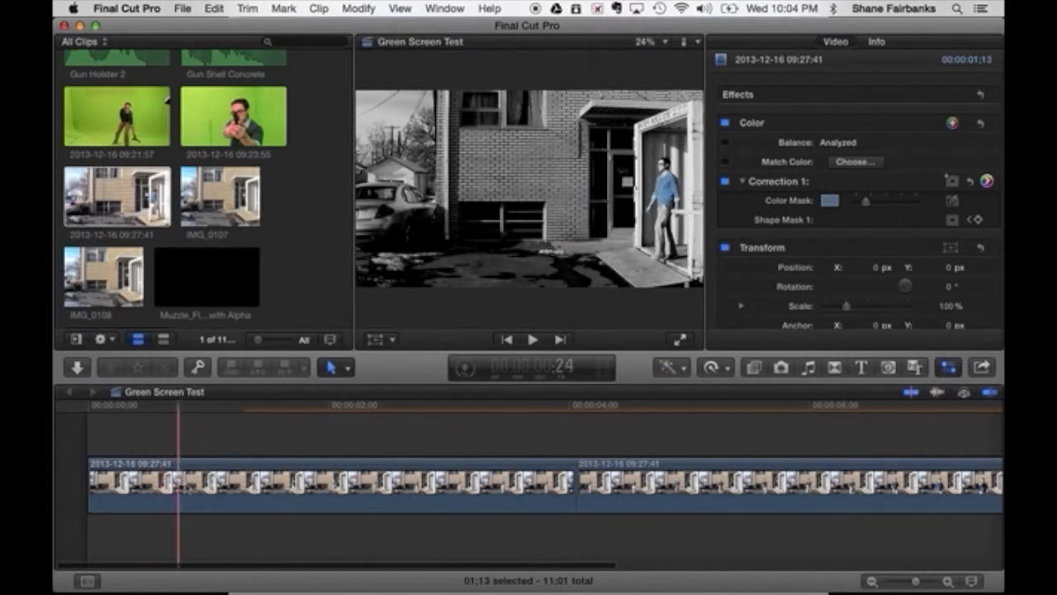
pyautogui.click(330, 482)
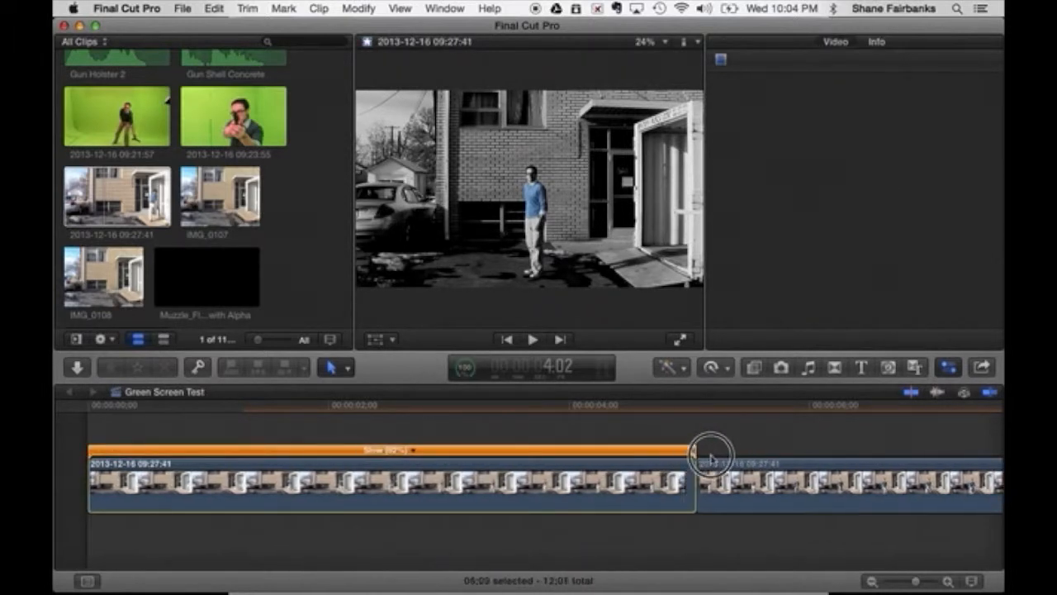
pyautogui.moveTo(707, 455); pyautogui.dragTo(777, 455)
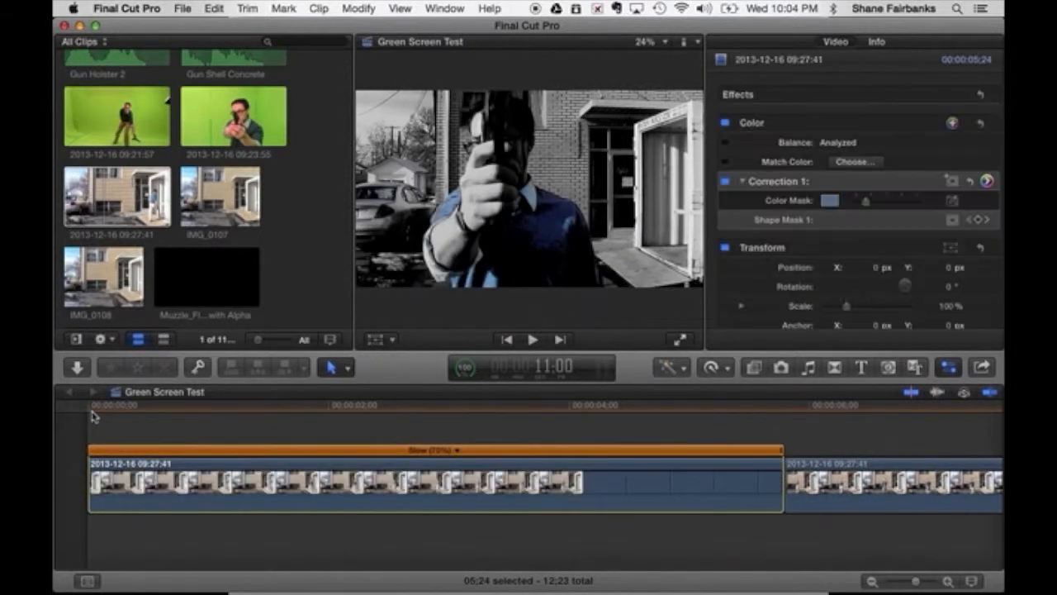
pyautogui.click(532, 340)
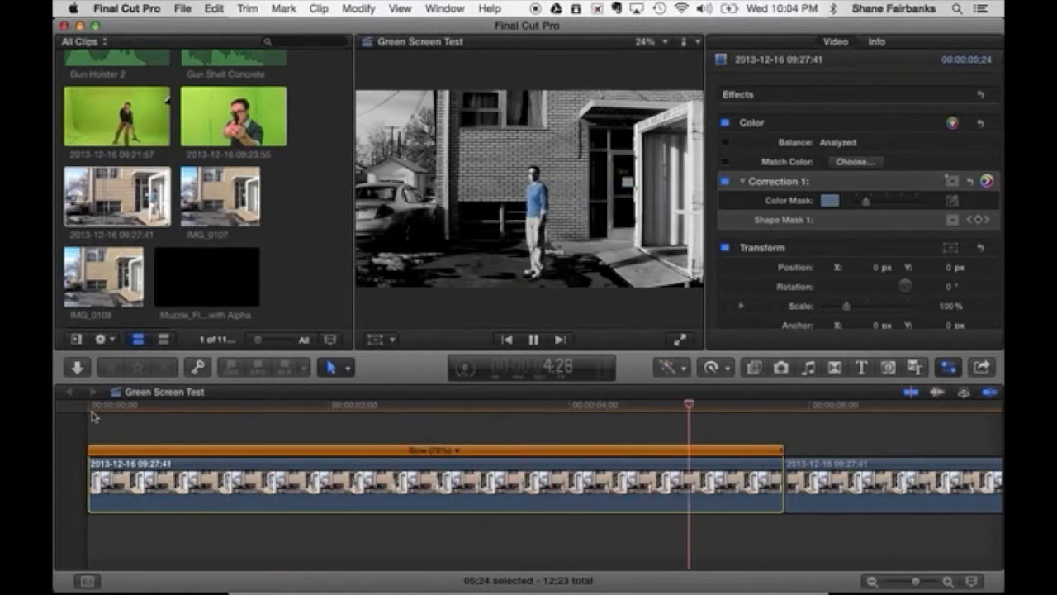
pyautogui.click(535, 340)
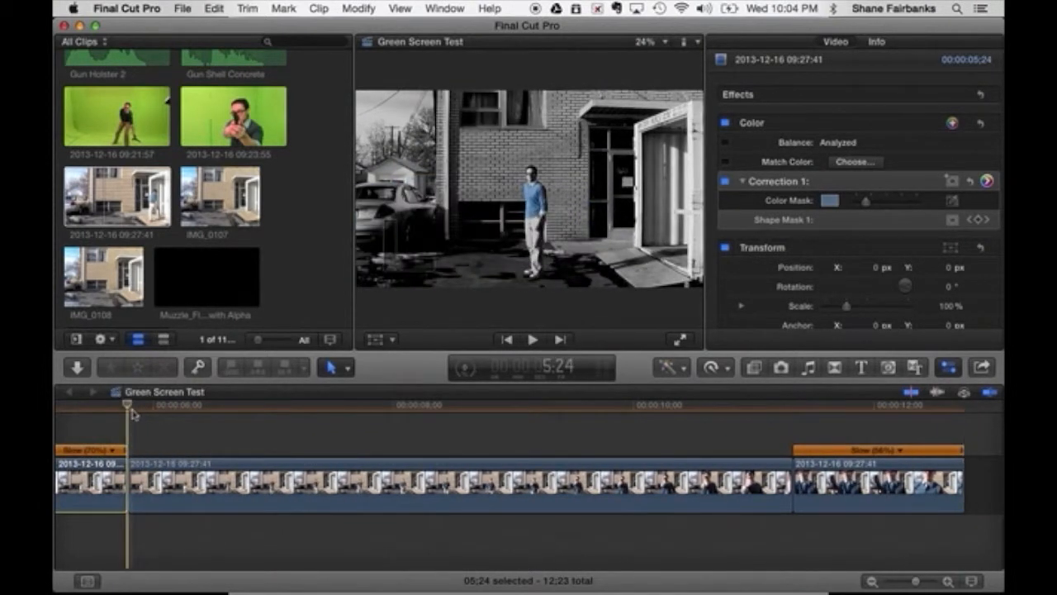
# Play the retimed clip and park at 9:27 where the gun points at the camera
pyautogui.click(532, 340)
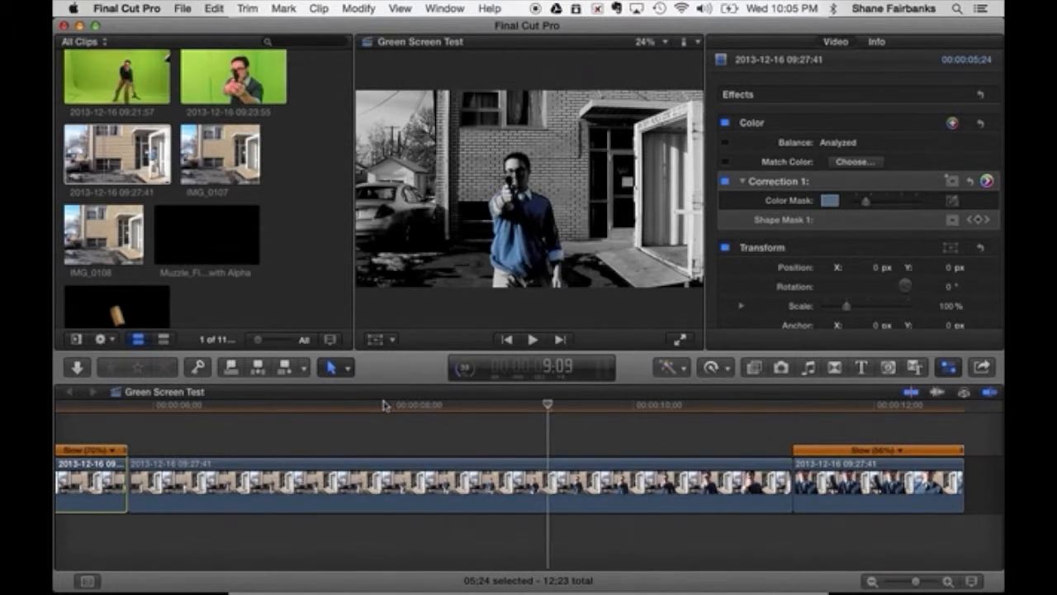
pyautogui.click(532, 341)
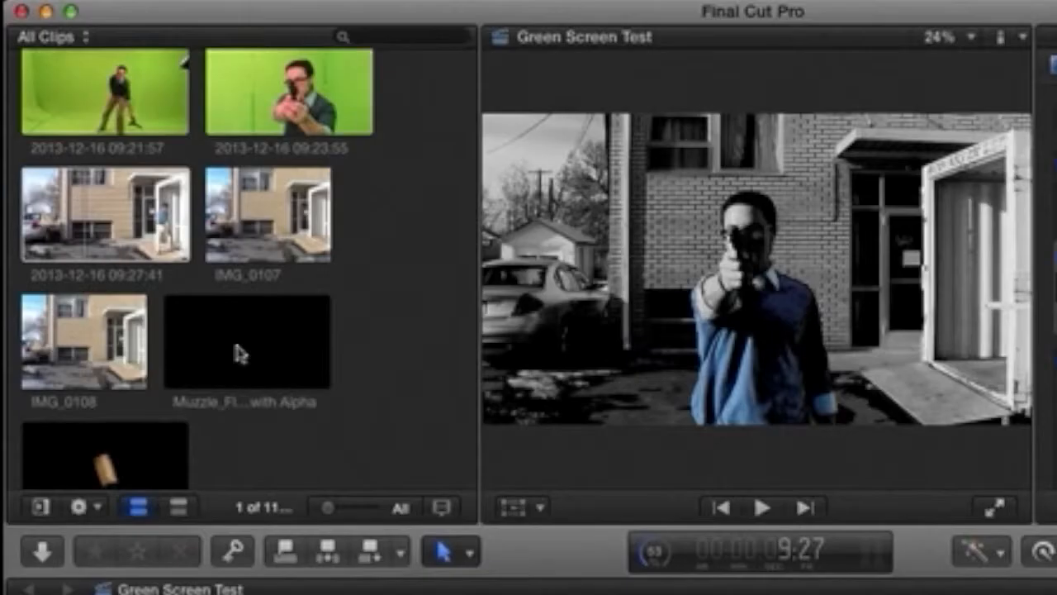
# Skim the Muzzle Flash clip in the Event Browser and leave it selected
pyautogui.click(248, 340)
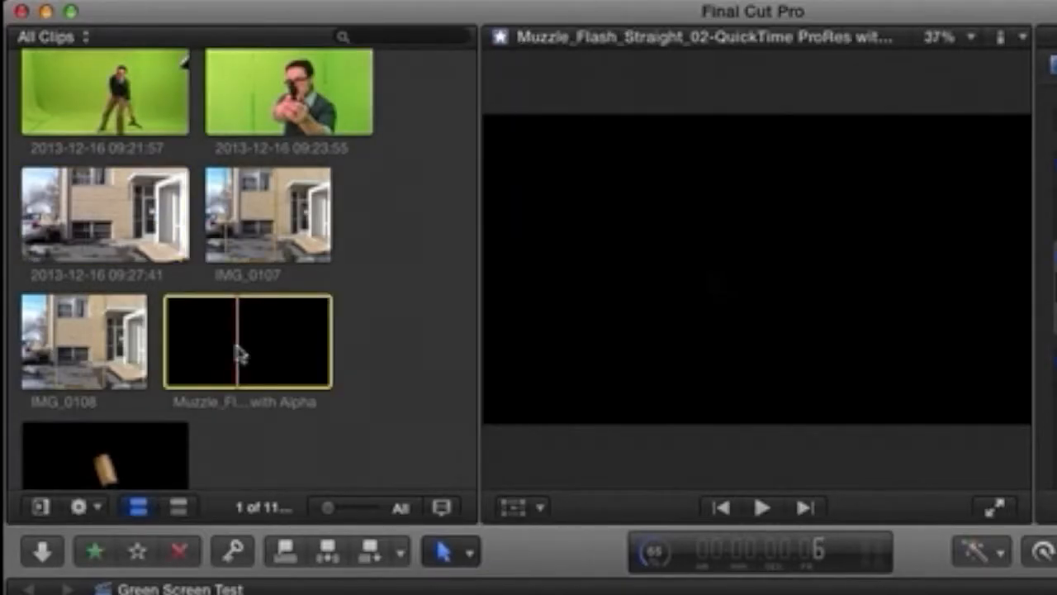
pyautogui.moveTo(238, 420)
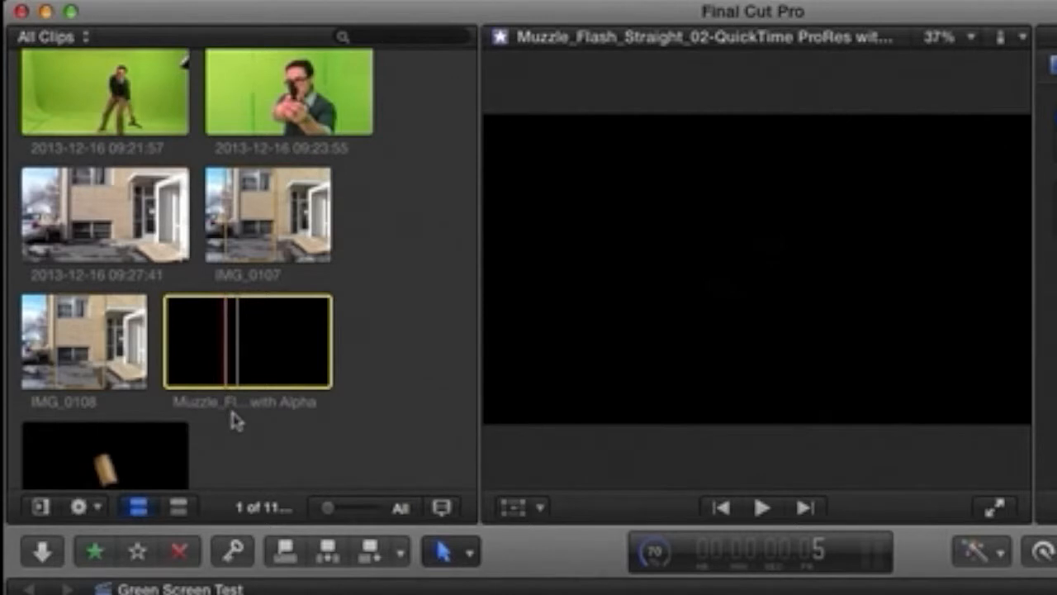
pyautogui.doubleClick(246, 403)
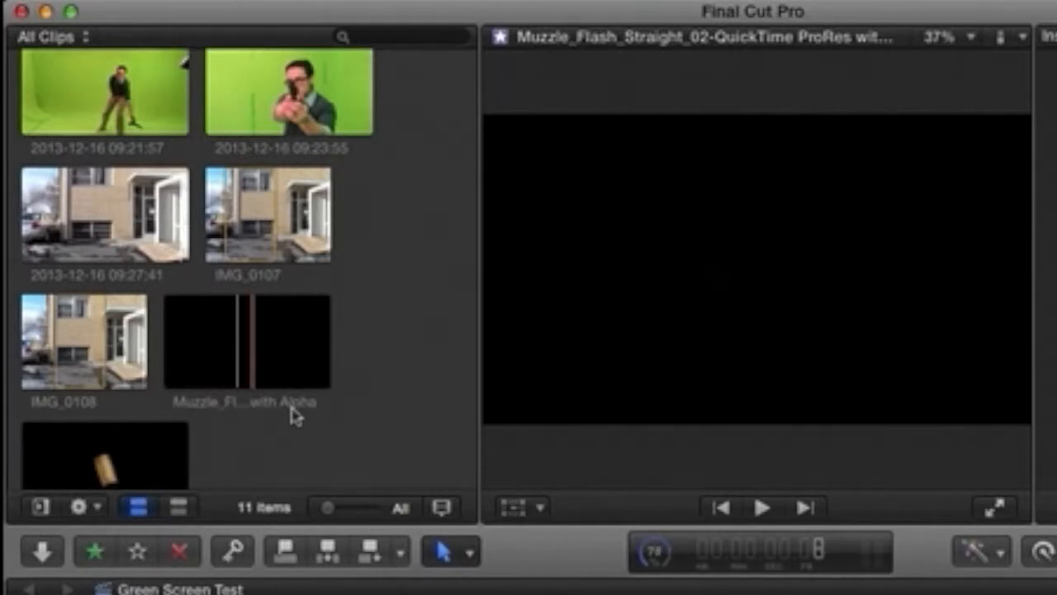
pyautogui.click(246, 340)
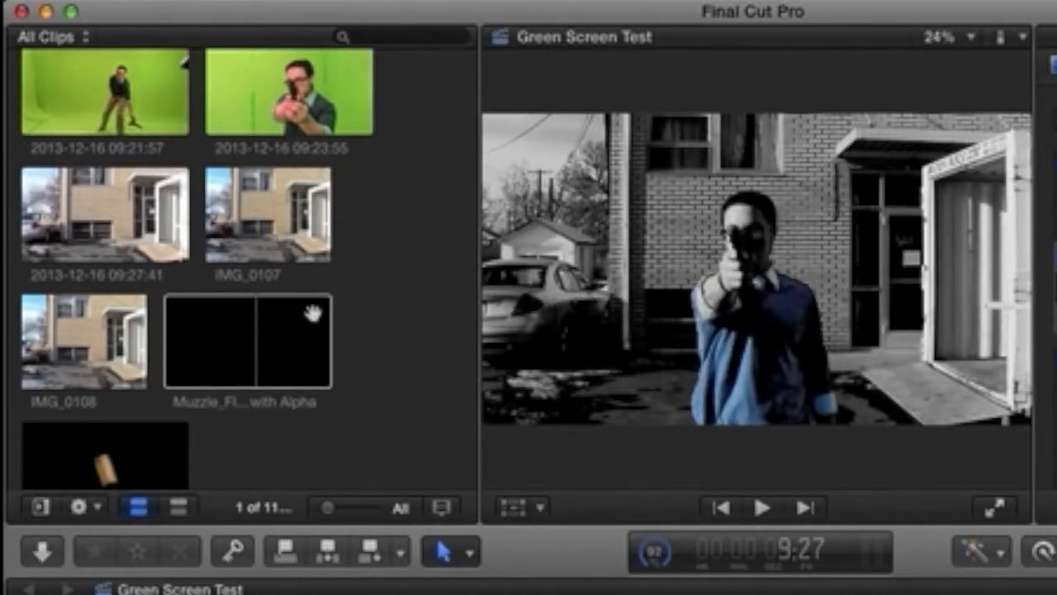
pyautogui.click(246, 340)
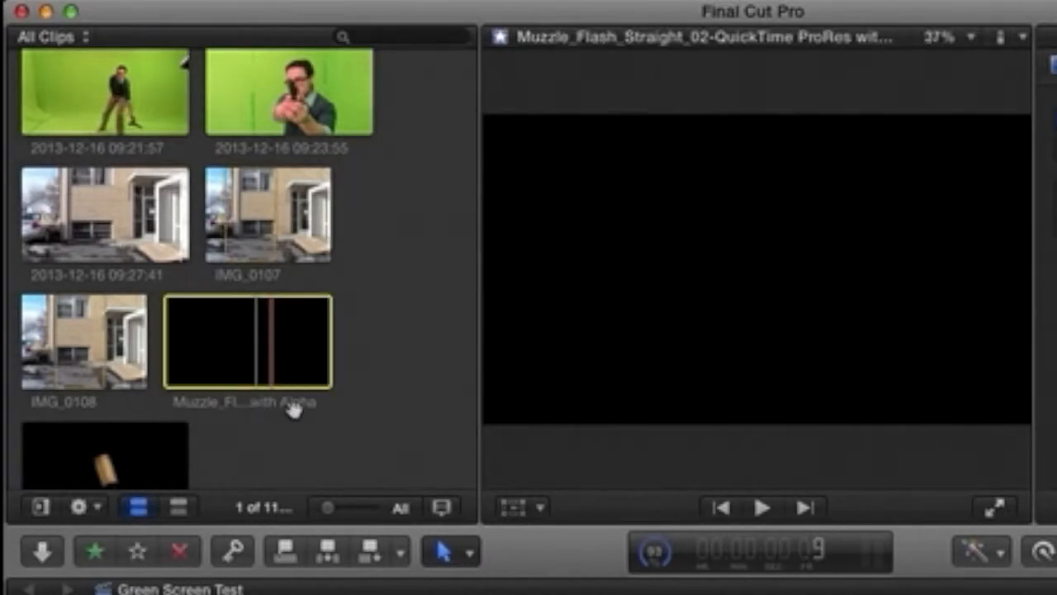
pyautogui.moveTo(255, 354)
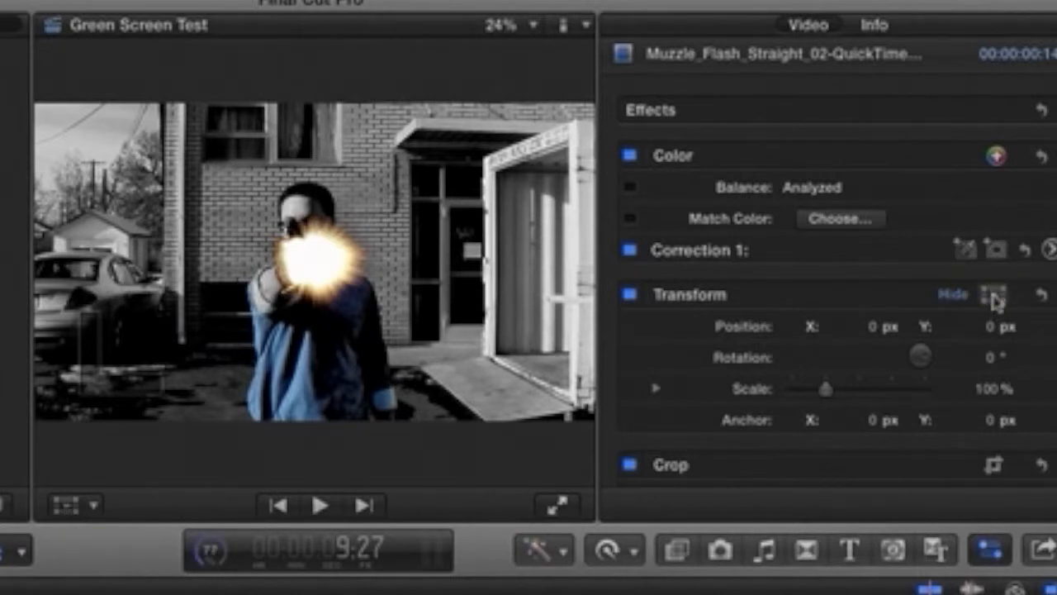
# Scale the connected muzzle flash down with the Transform on-screen controls
pyautogui.click(994, 294)
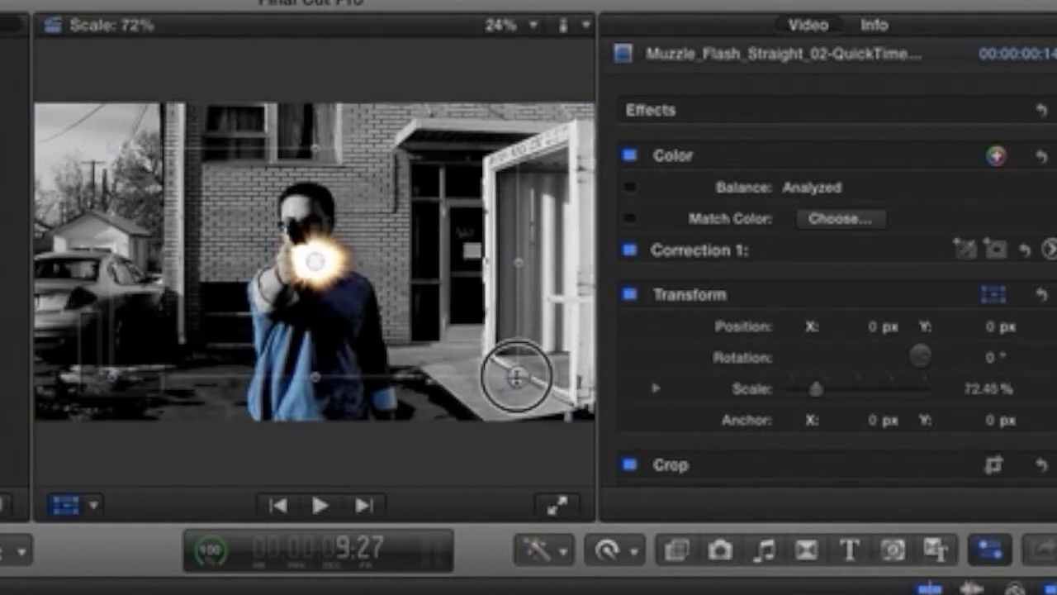
pyautogui.moveTo(512, 377); pyautogui.dragTo(495, 364)
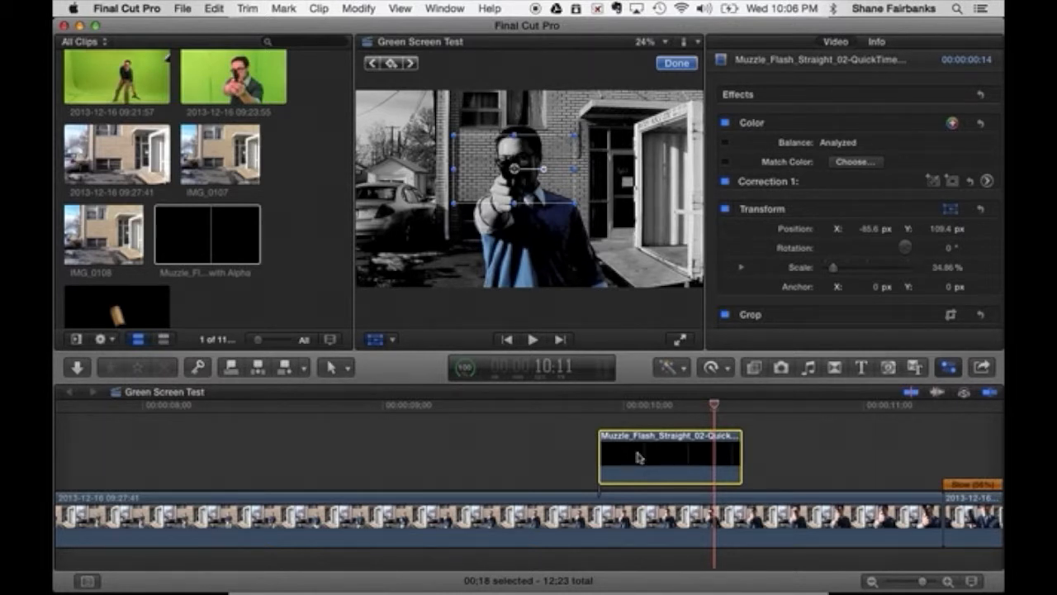
# Copy the connected muzzle flash clip via its right-click menu
pyautogui.rightClick(669, 459)
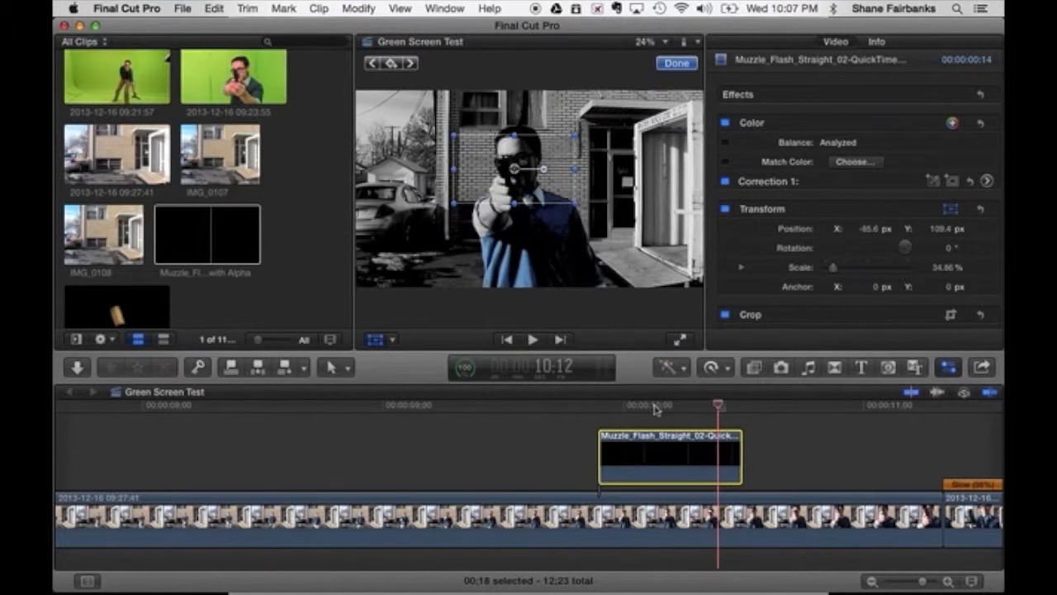
pyautogui.moveTo(727, 404)
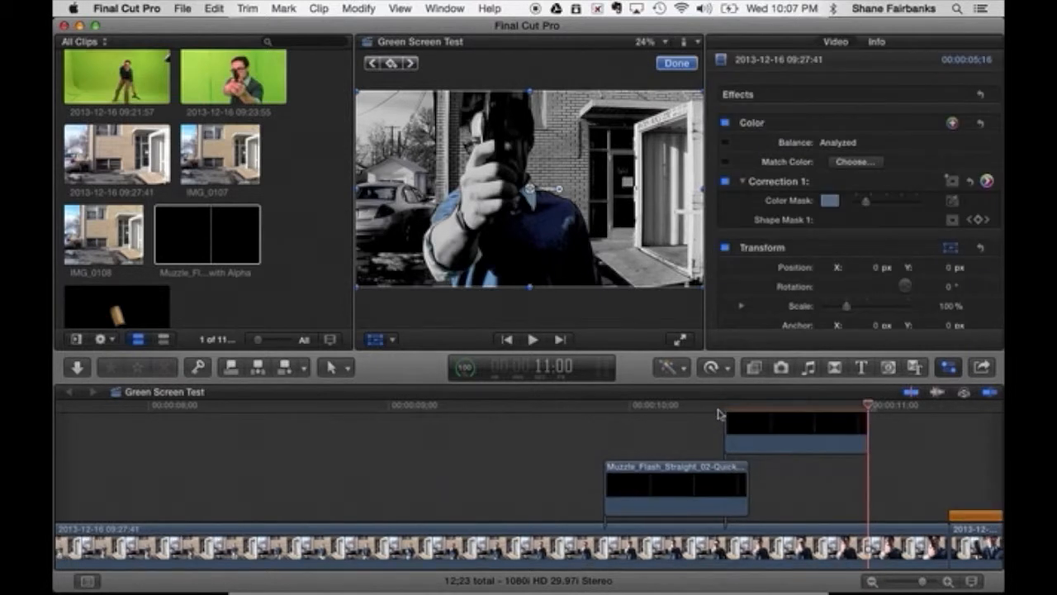
# Select the pasted muzzle flash and adjust its size in the viewer
pyautogui.click(723, 405)
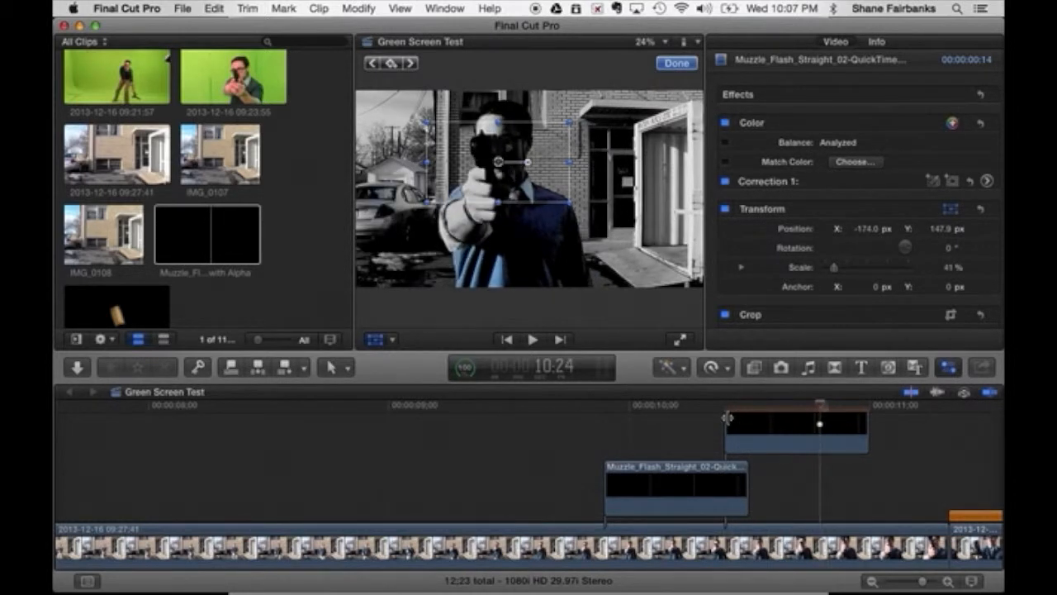
pyautogui.moveTo(823, 452)
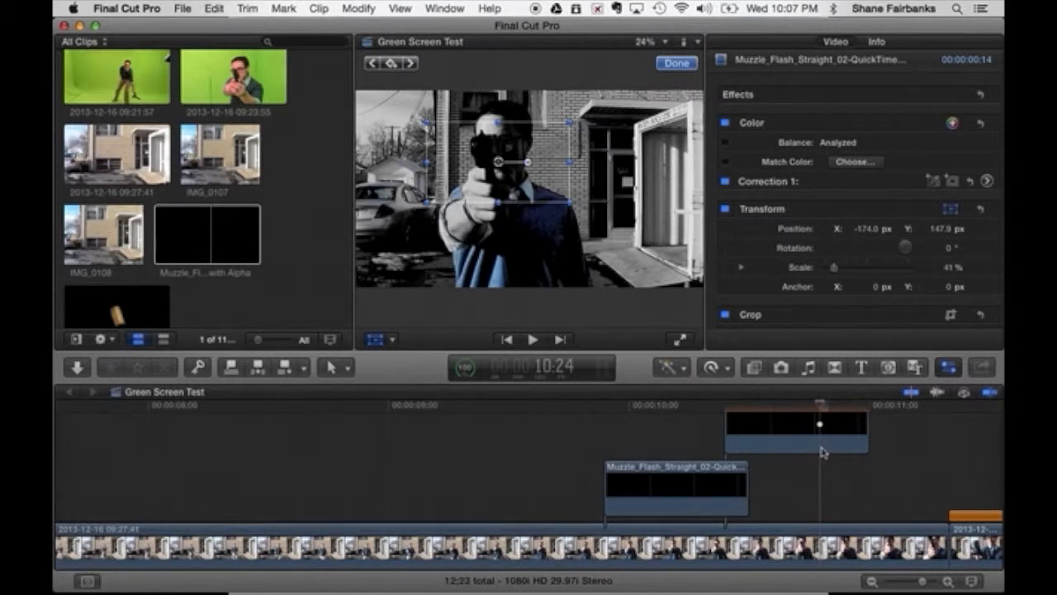
pyautogui.moveTo(797, 423); pyautogui.dragTo(829, 469)
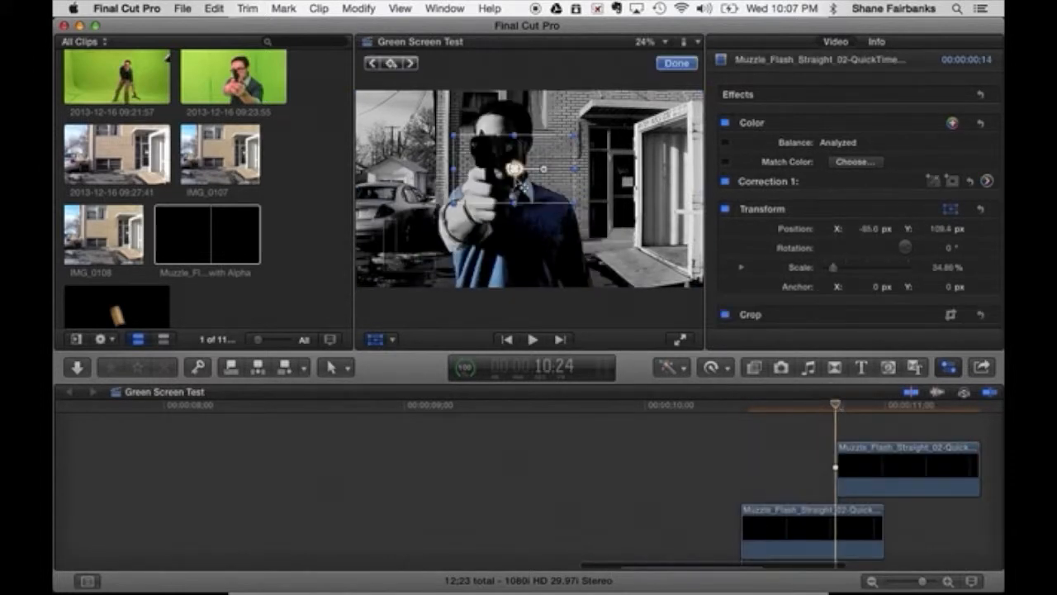
# Move the second flash onto the gun barrel and enlarge it to about 41%
pyautogui.moveTo(512, 168); pyautogui.dragTo(471, 147)
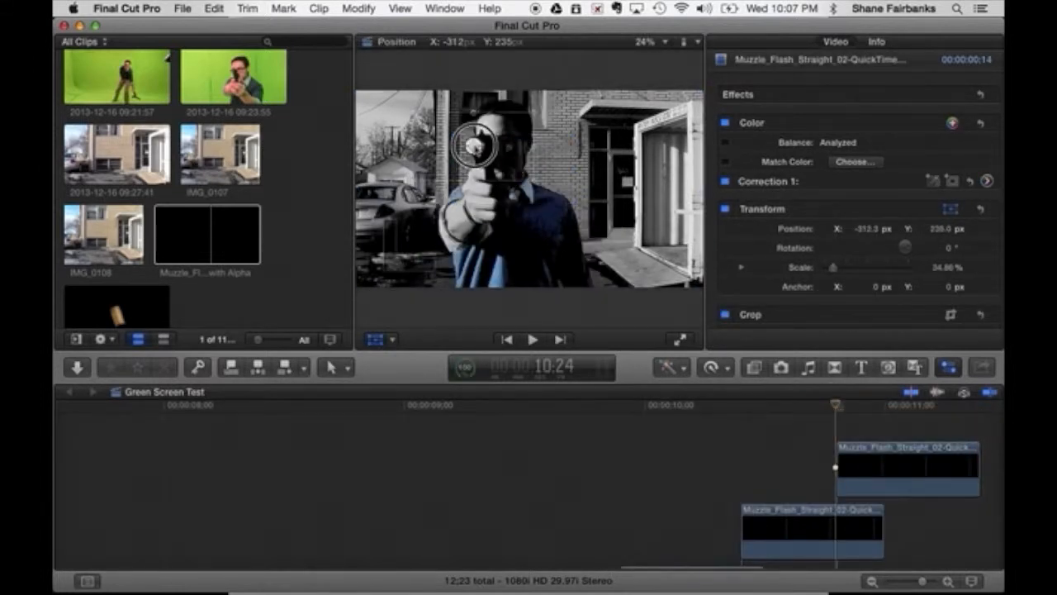
pyautogui.moveTo(476, 142); pyautogui.dragTo(475, 139)
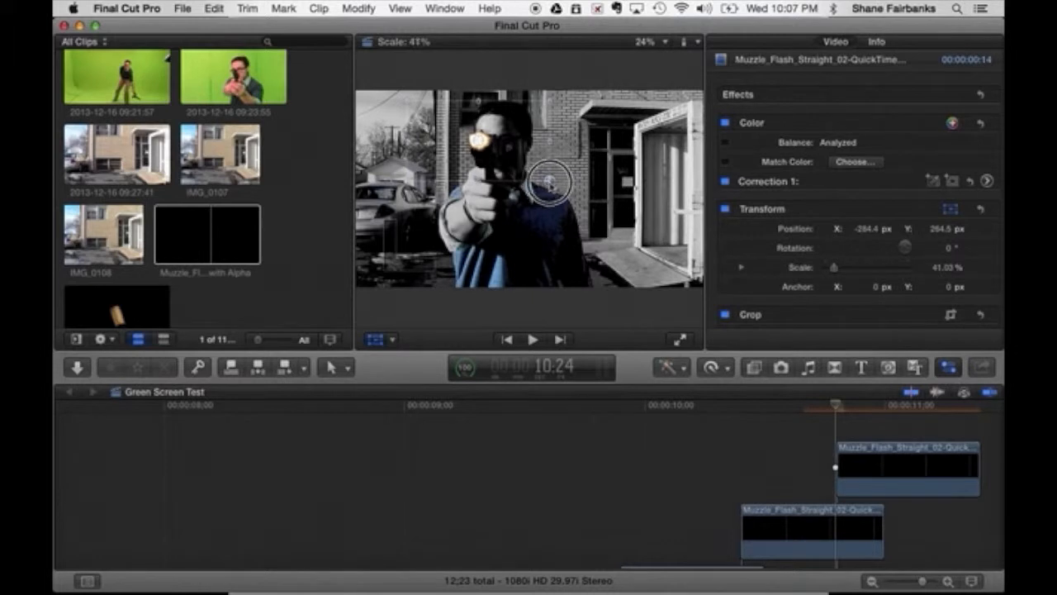
pyautogui.moveTo(548, 182); pyautogui.dragTo(476, 145)
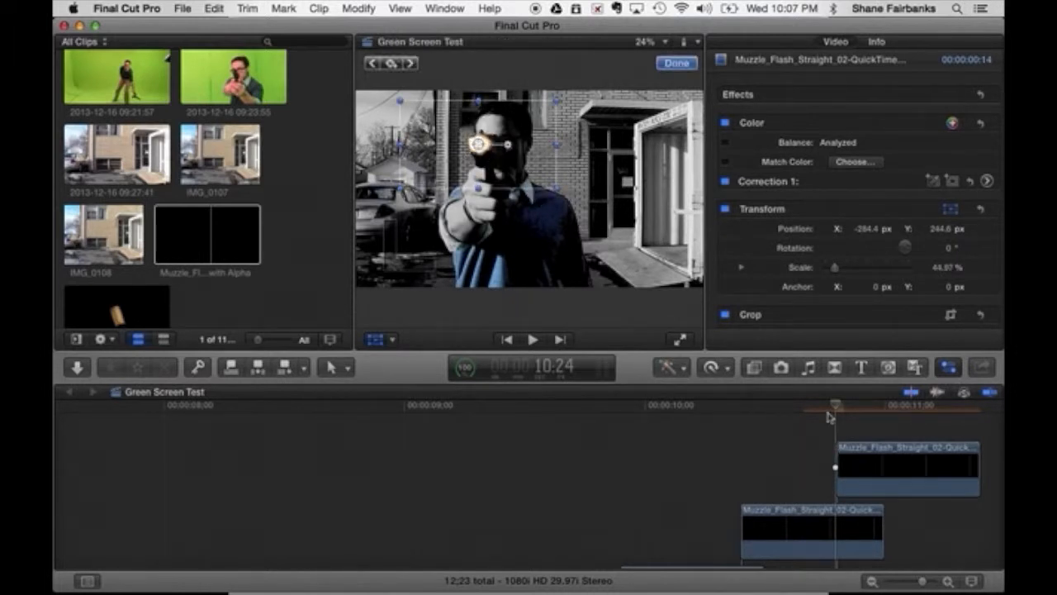
# Park the playhead inside the flash clip ready to place the third copy
pyautogui.click(676, 63)
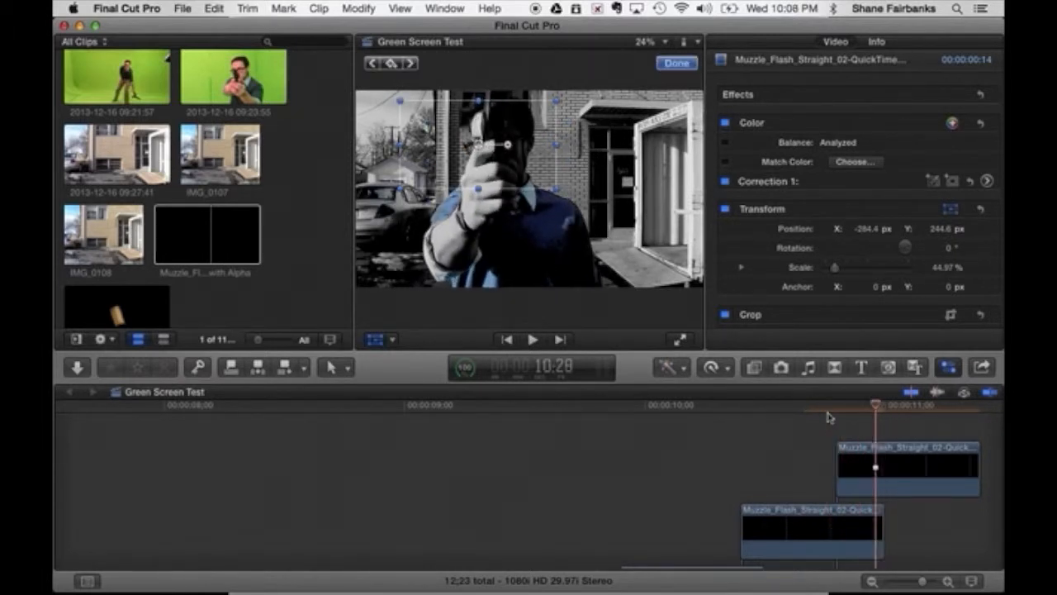
pyautogui.click(828, 405)
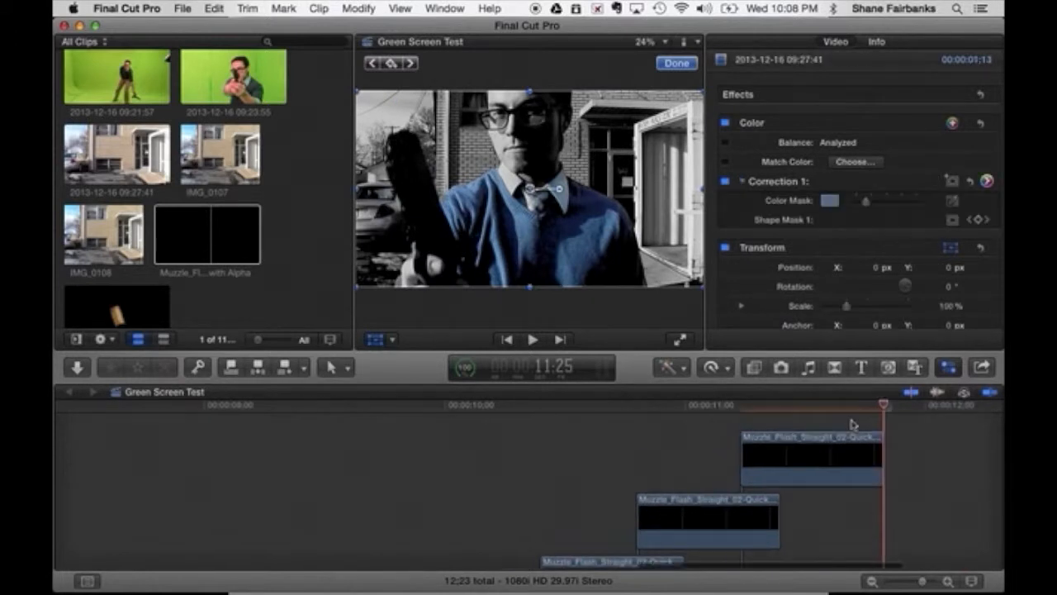
# Drag and scale the third muzzle flash to about 93% so it covers the gun barrel
pyautogui.click(741, 405)
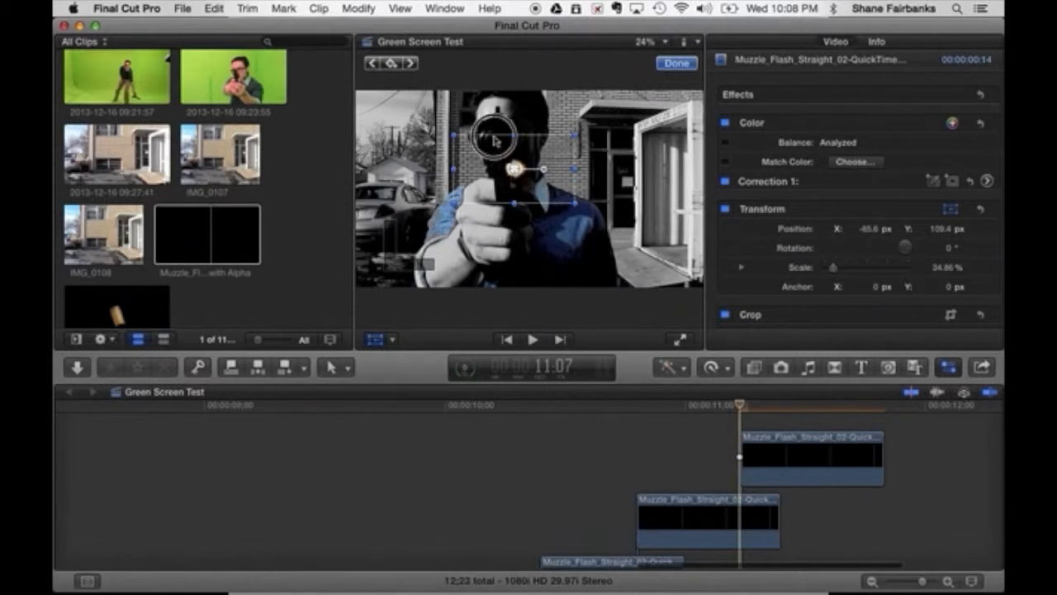
pyautogui.moveTo(512, 178); pyautogui.dragTo(495, 128)
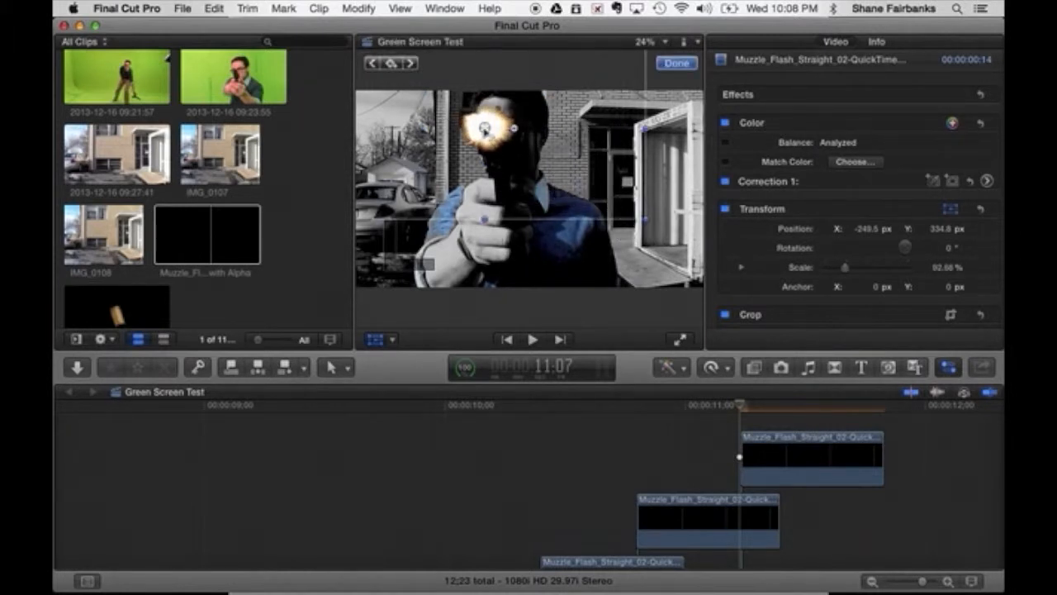
pyautogui.moveTo(487, 124); pyautogui.dragTo(497, 135)
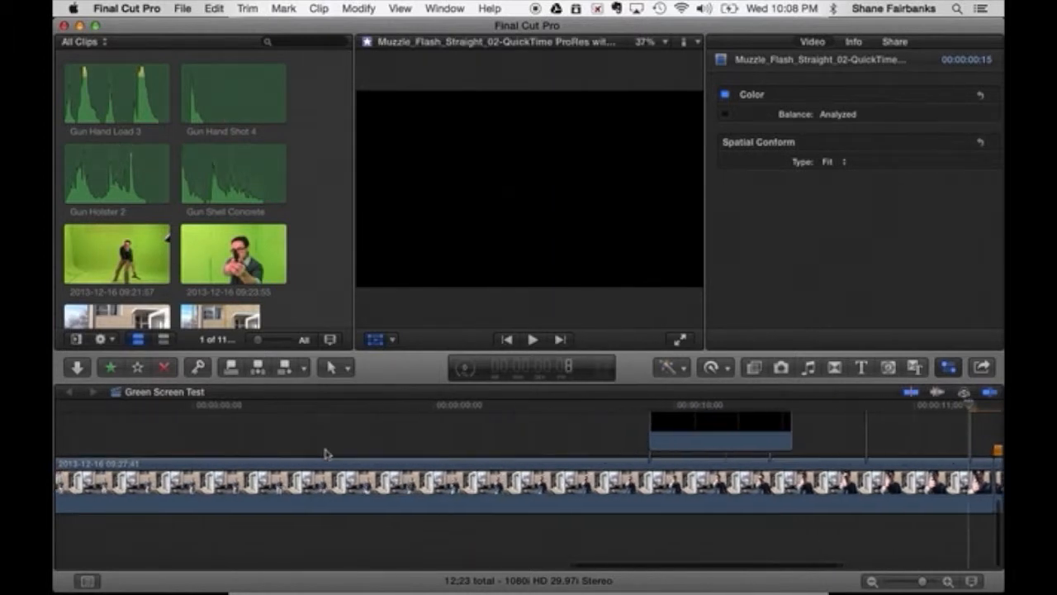
# Browse the 43 built-in Weapons sound effects in the Music and Sound browser
pyautogui.click(808, 367)
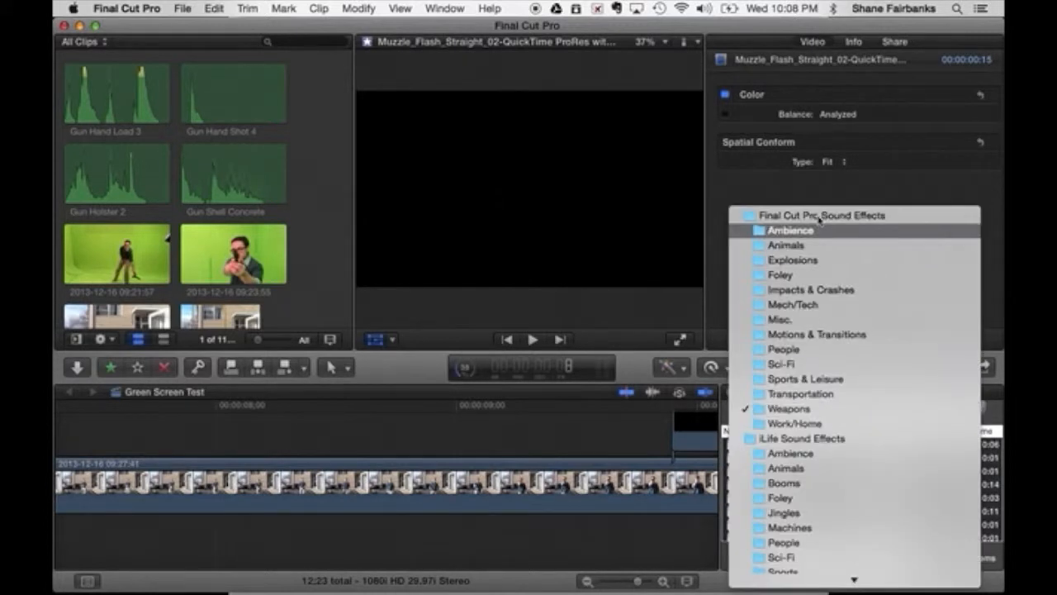
pyautogui.moveTo(810, 410)
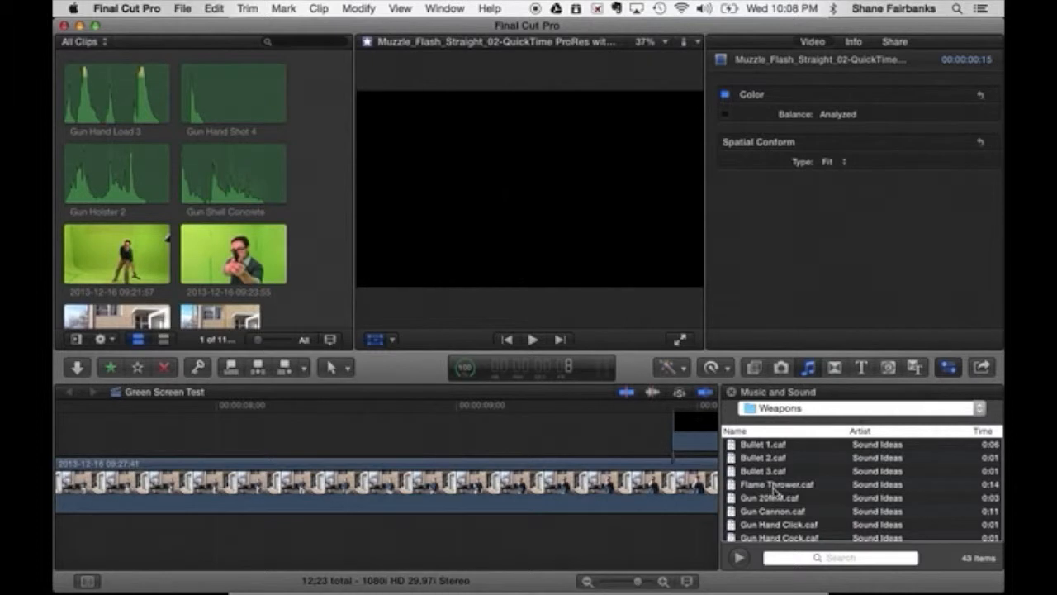
pyautogui.scroll(-3)
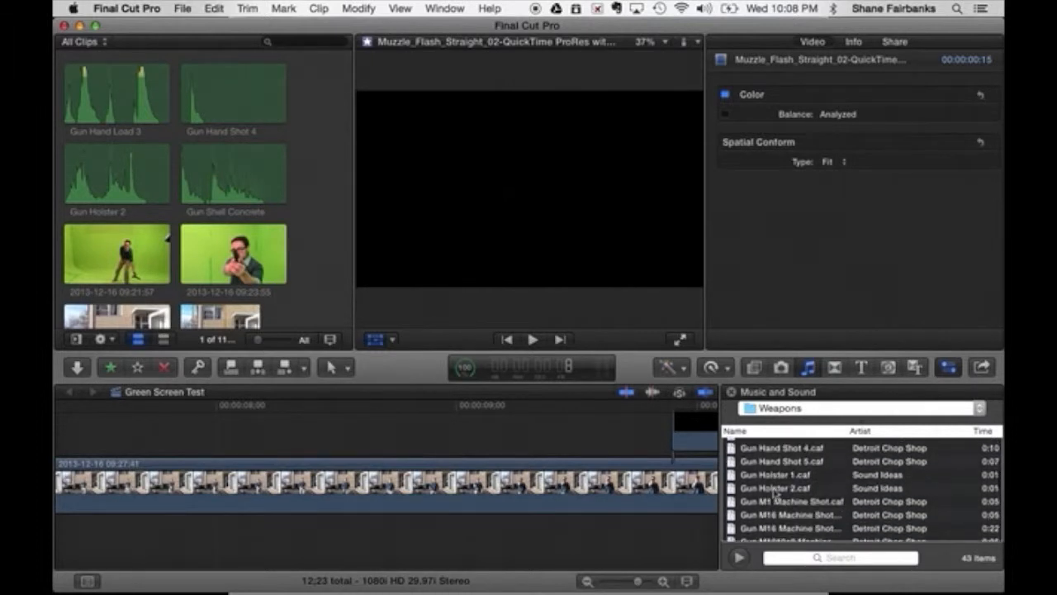
pyautogui.scroll(-3)
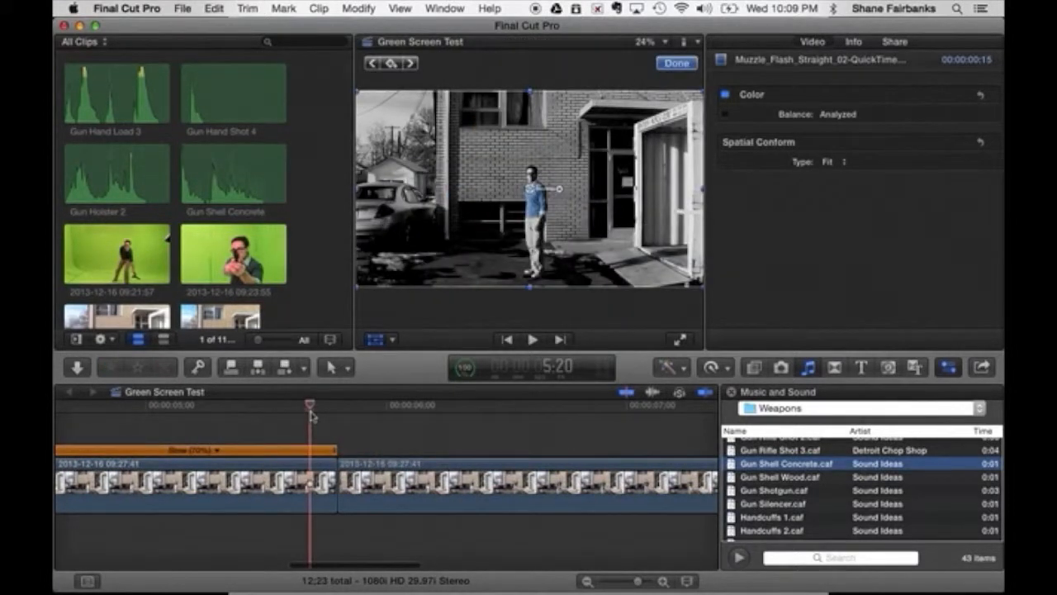
# Connect Gun Holster 2 beneath the doorway clip at 6:05 where the gun leaves the holster
pyautogui.click(532, 340)
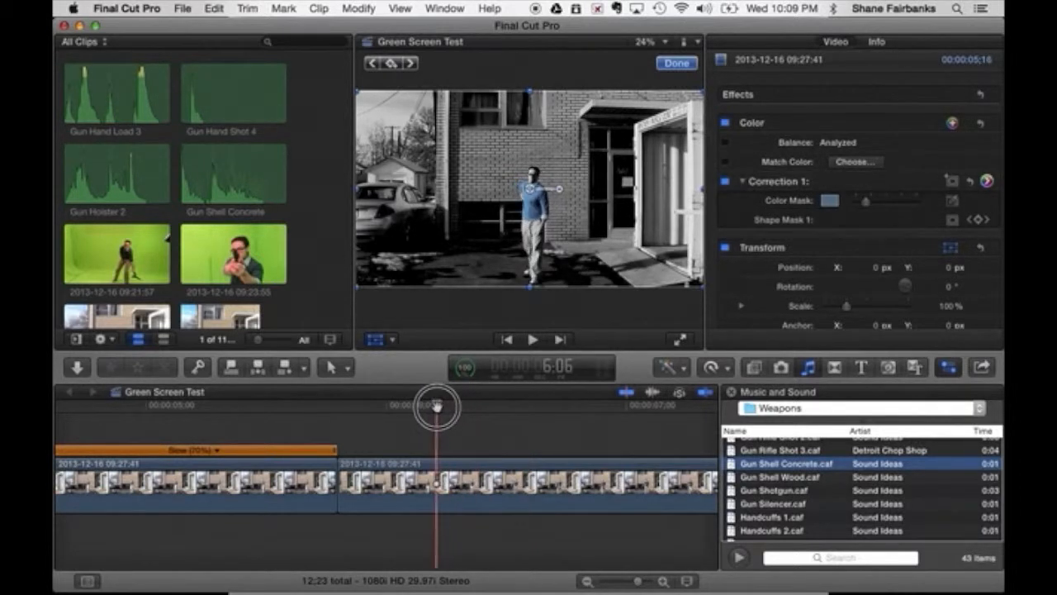
pyautogui.moveTo(433, 407); pyautogui.dragTo(446, 407)
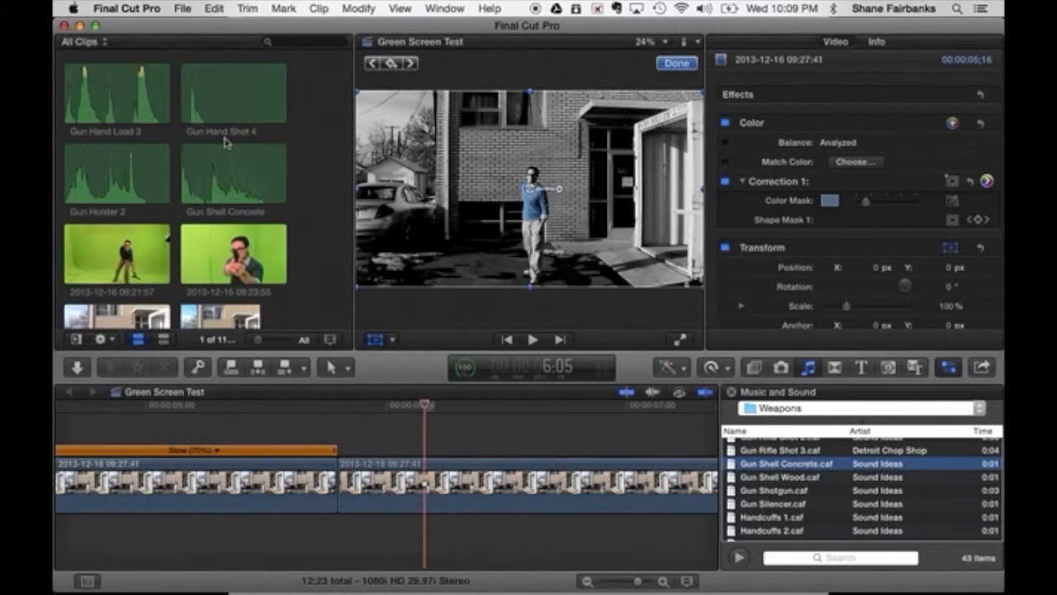
pyautogui.click(116, 173)
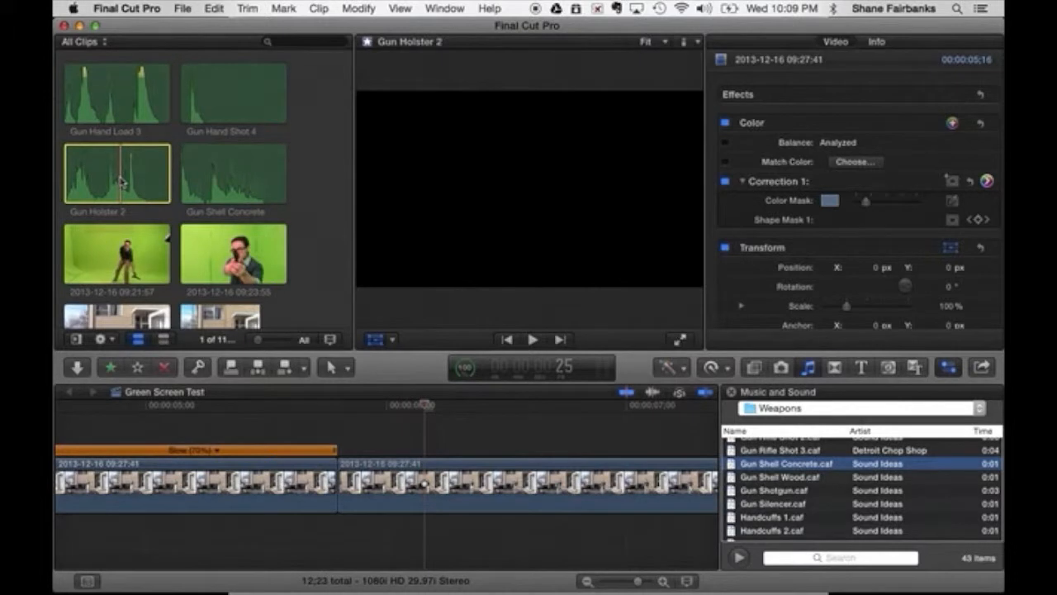
pyautogui.click(836, 41)
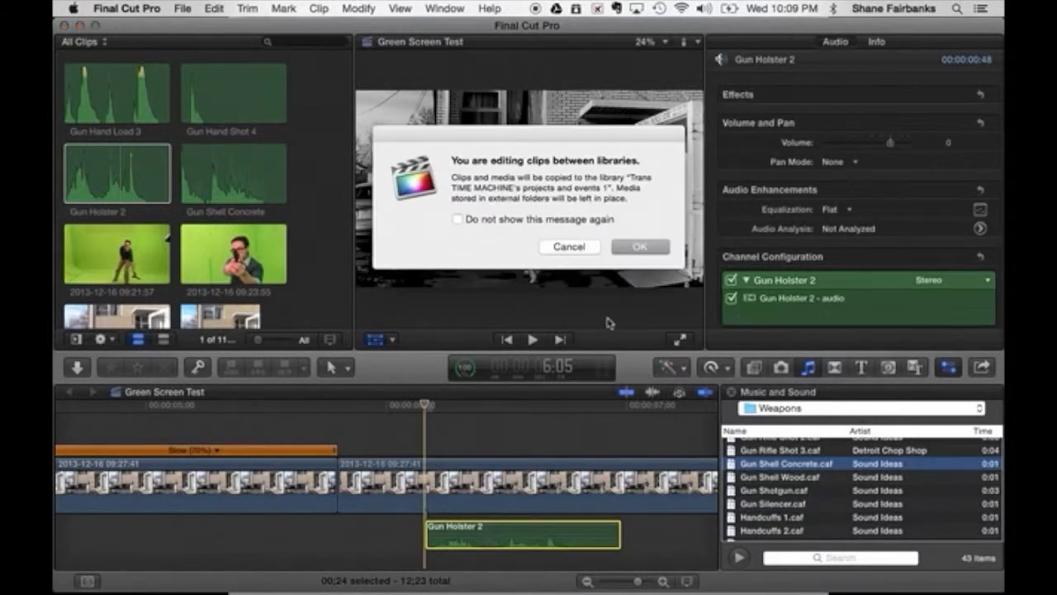
# Dismiss the library-copy warning permanently with Do not show again and OK
pyautogui.click(456, 218)
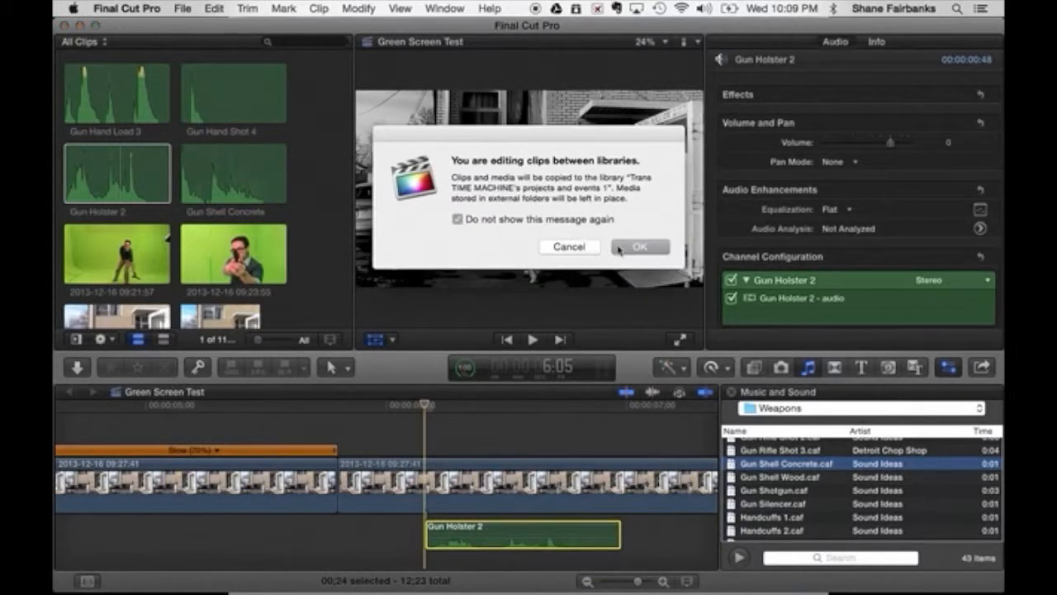
pyautogui.click(641, 247)
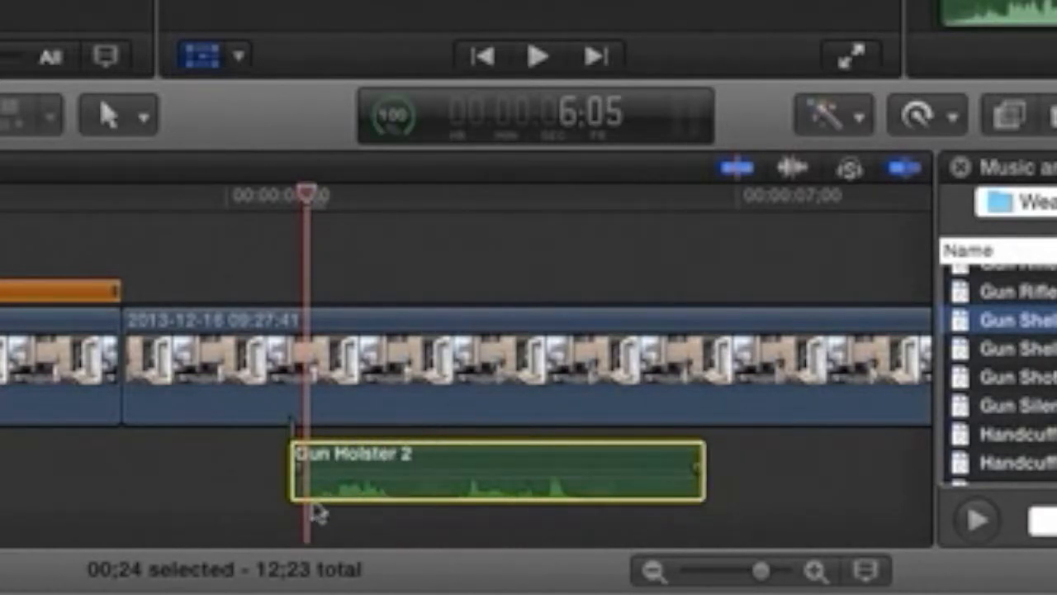
pyautogui.moveTo(299, 159)
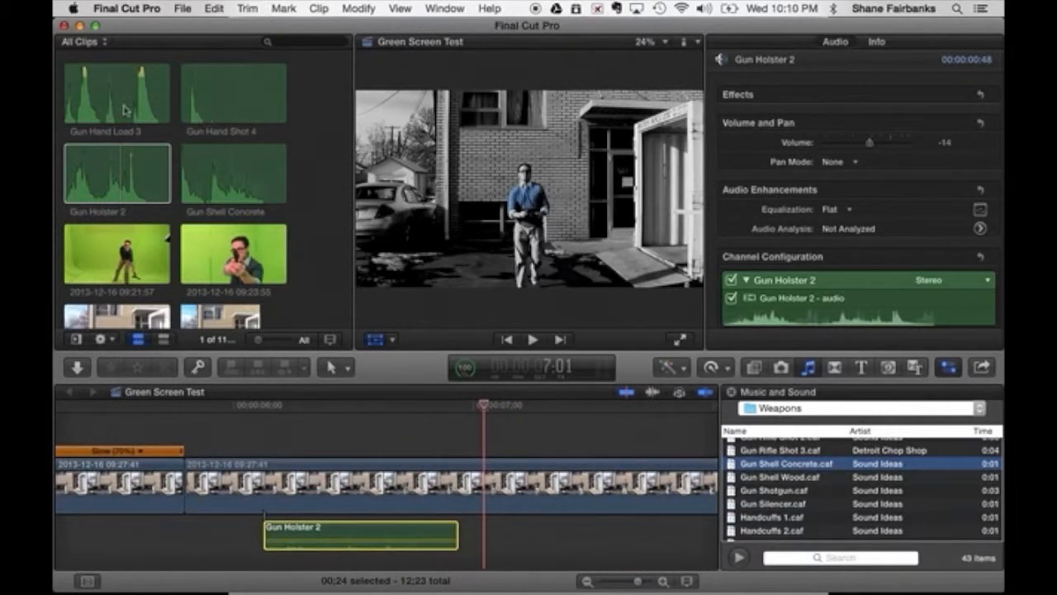
# Connect Gun Hand Load 3 beneath the clip near the start where the gun is loaded
pyautogui.click(115, 92)
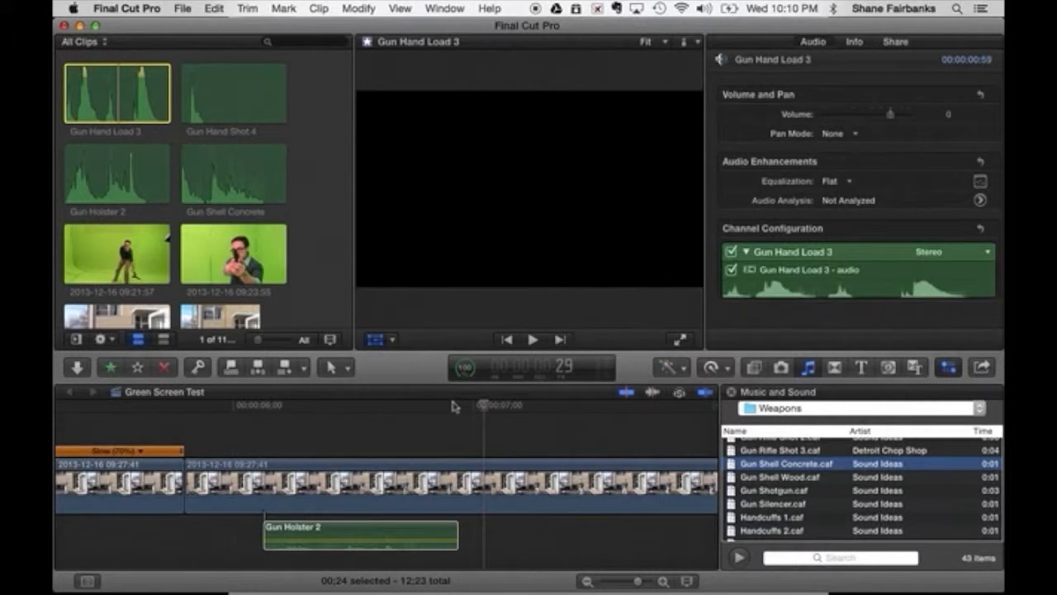
pyautogui.click(361, 536)
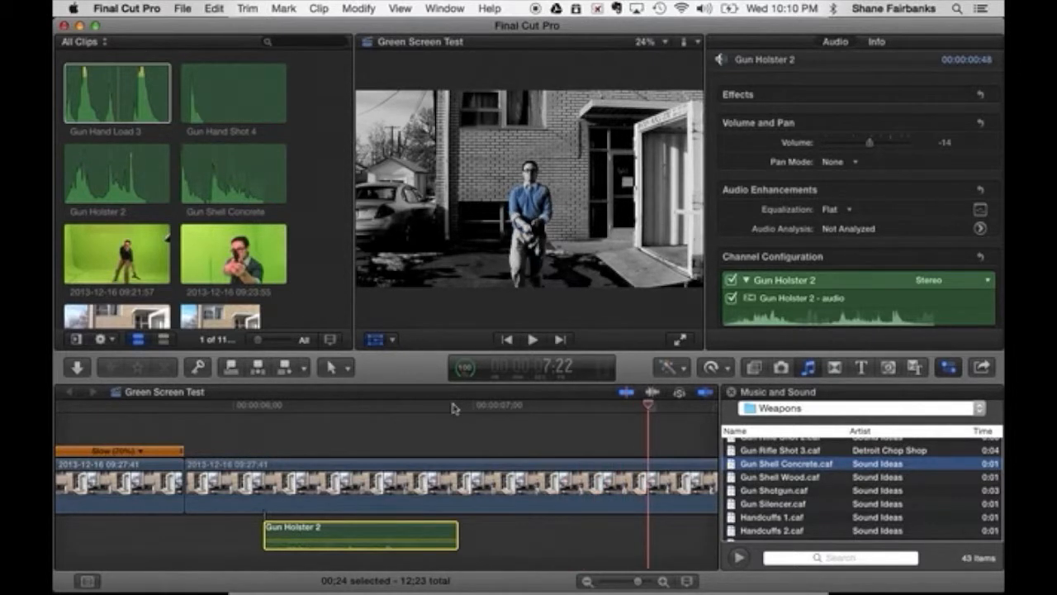
pyautogui.click(99, 93)
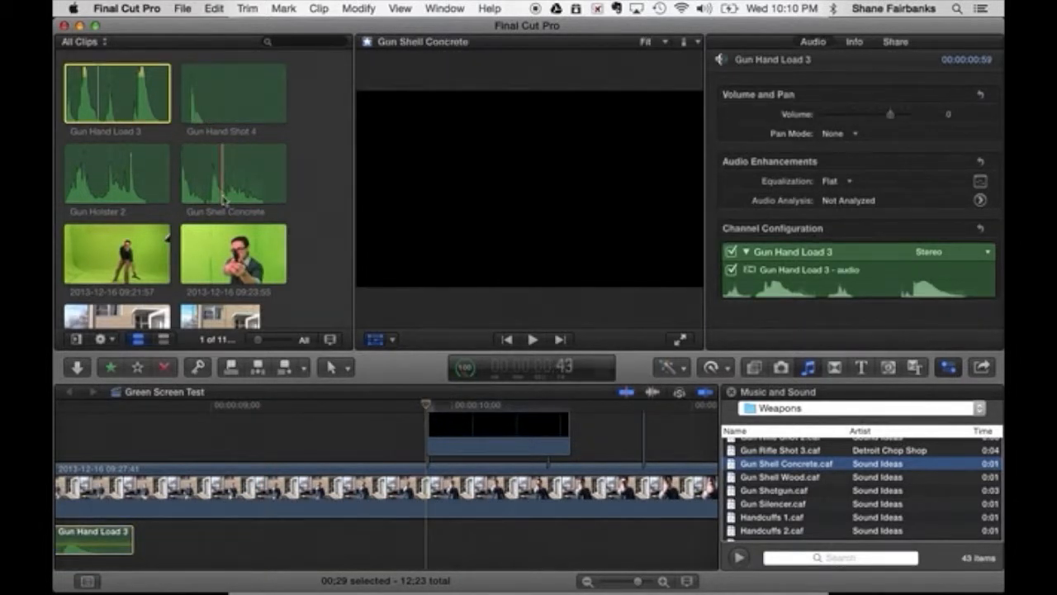
# Place Gun Hand Shot 4 beneath the clip aligned with the first muzzle flash at 9:25
pyautogui.click(235, 92)
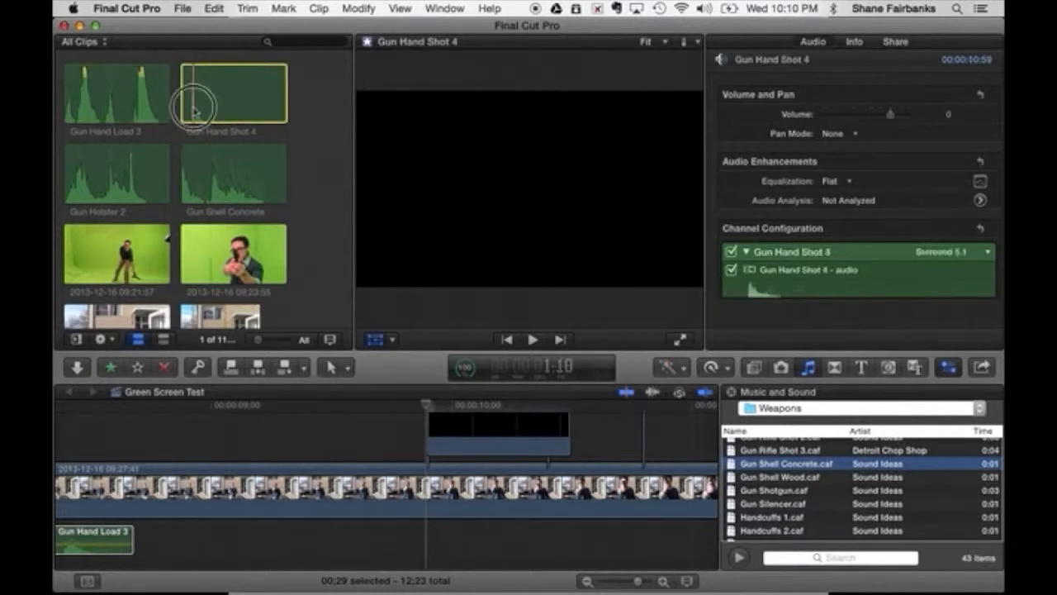
pyautogui.moveTo(233, 92); pyautogui.dragTo(423, 532)
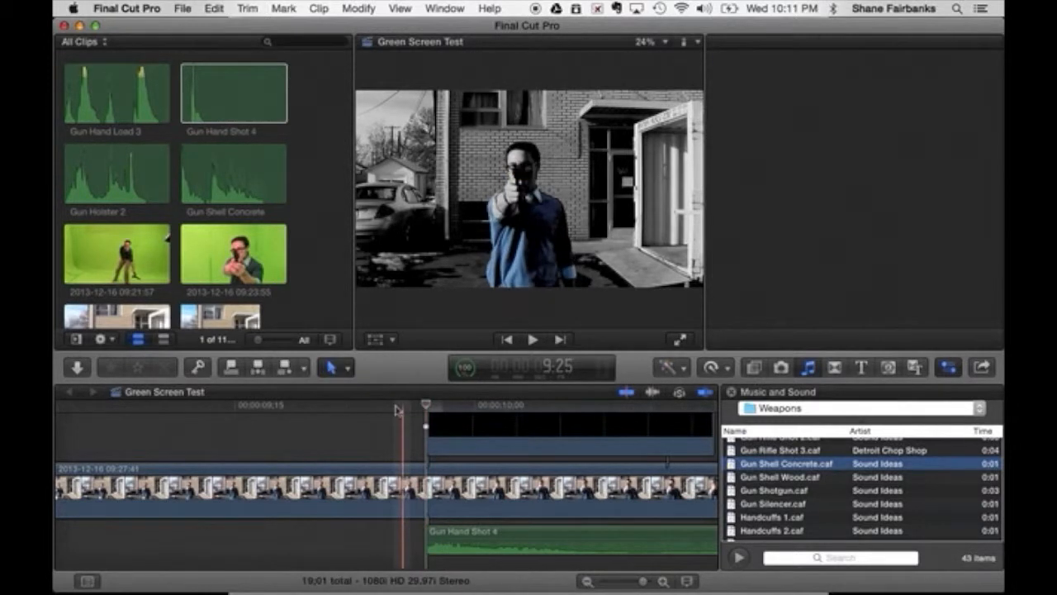
pyautogui.click(532, 341)
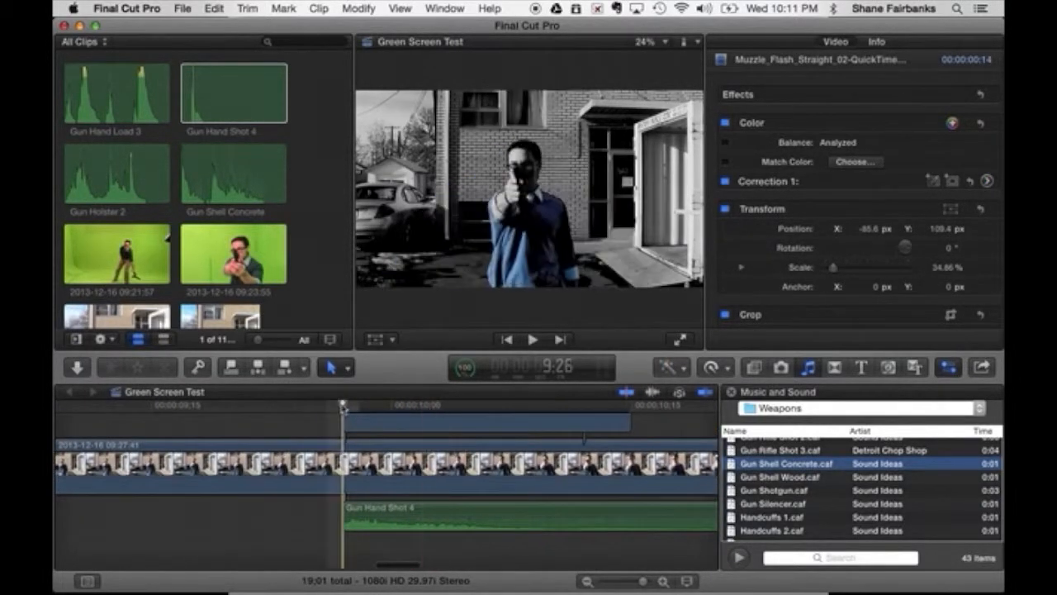
pyautogui.moveTo(341, 405); pyautogui.dragTo(367, 405)
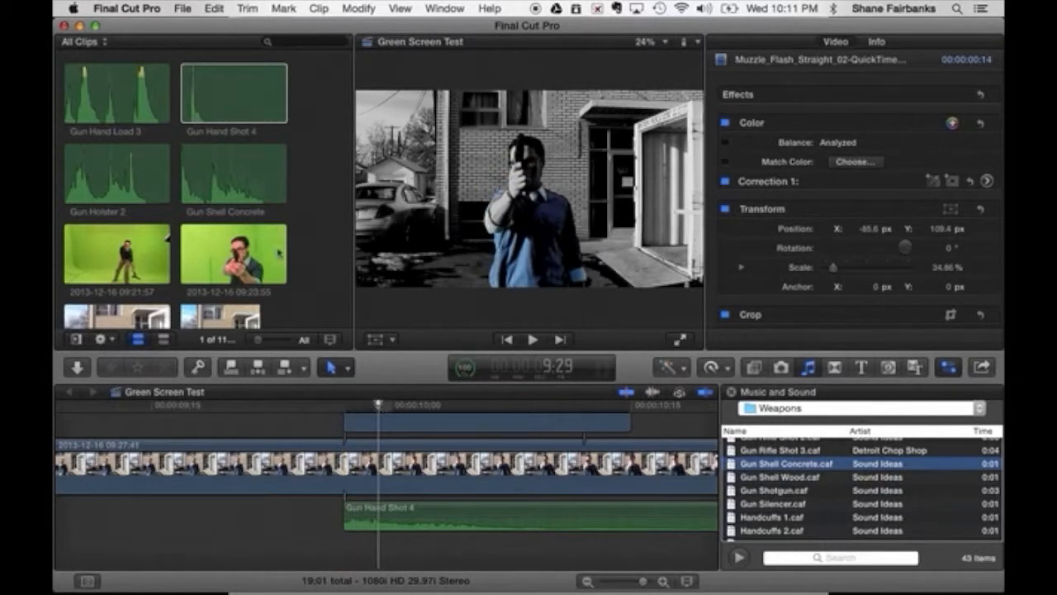
pyautogui.click(234, 174)
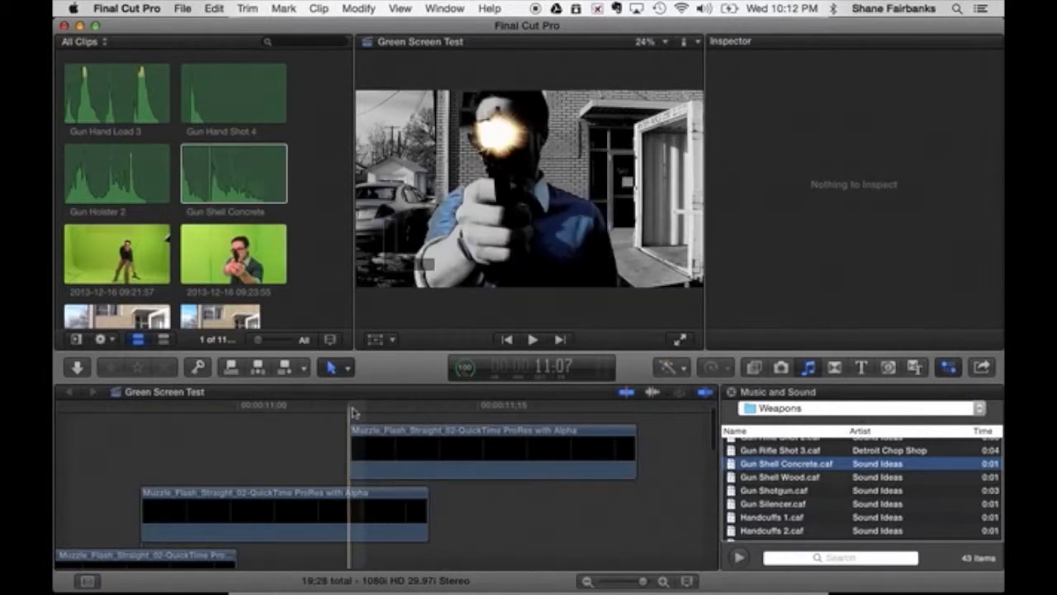
pyautogui.click(492, 449)
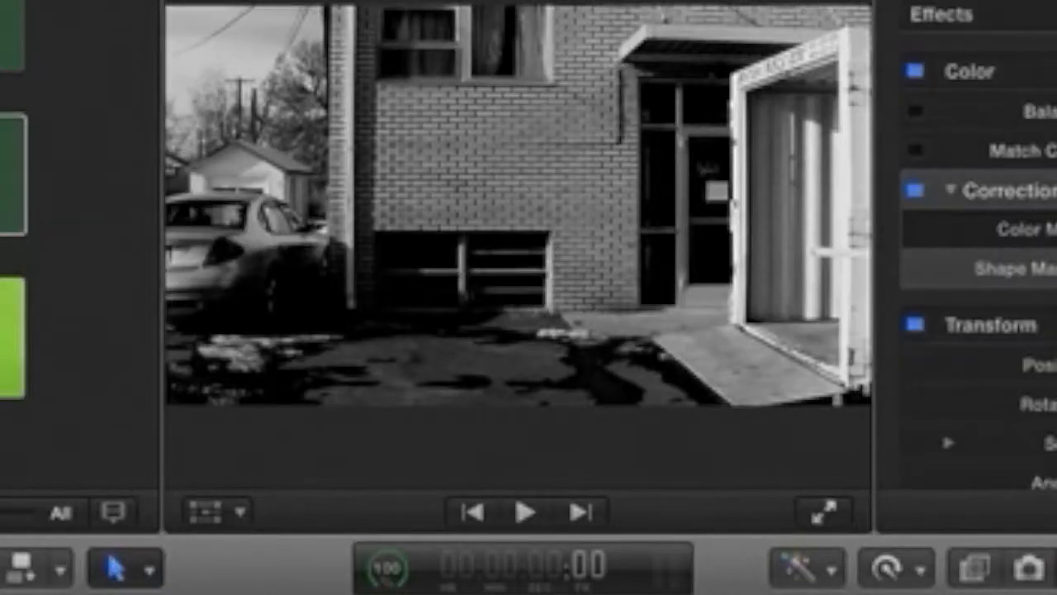
# Select the main black-and-white clip to show its Color Mask correction in the Inspector
pyautogui.click(528, 512)
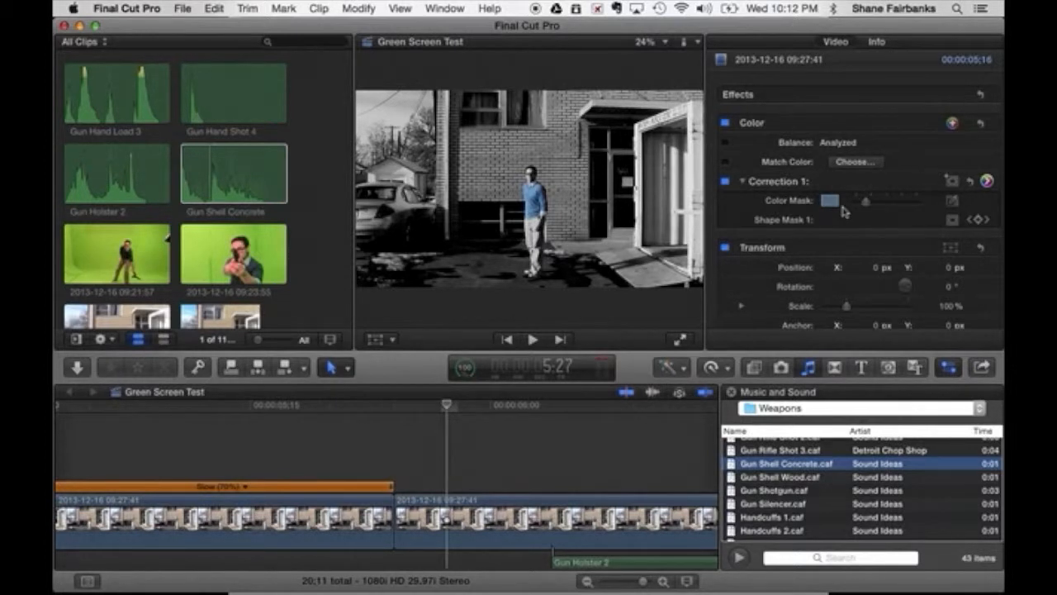
pyautogui.moveTo(905, 229)
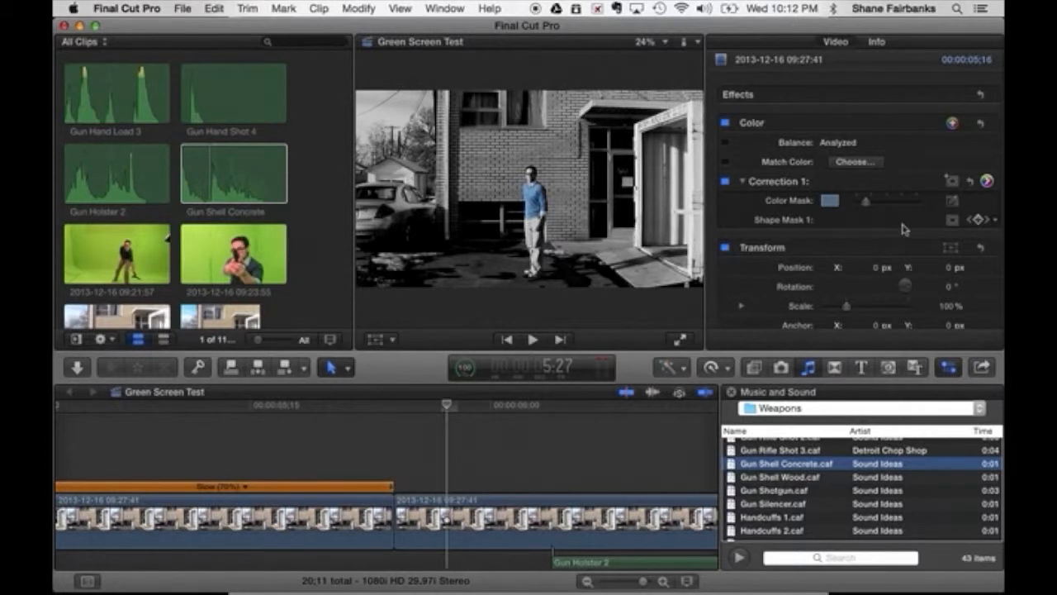
pyautogui.moveTo(790, 214)
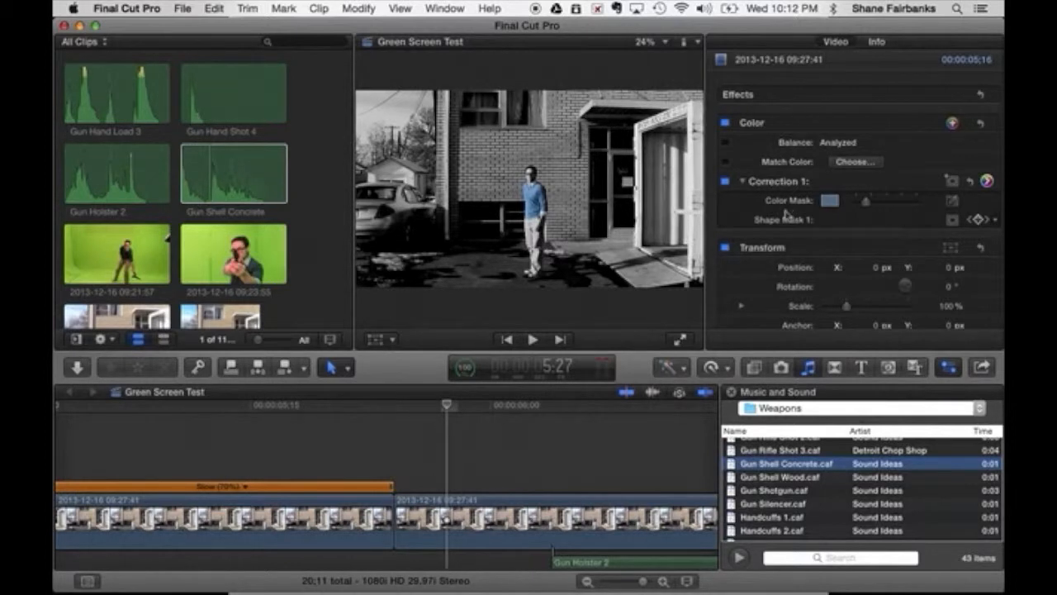